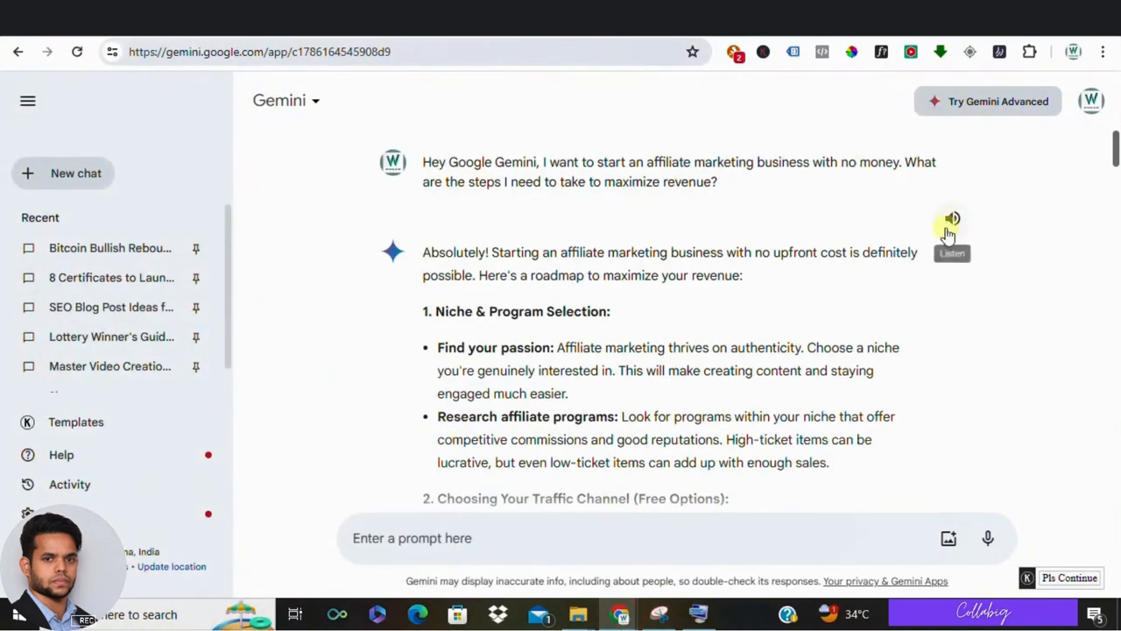
pyautogui.moveTo(867, 276)
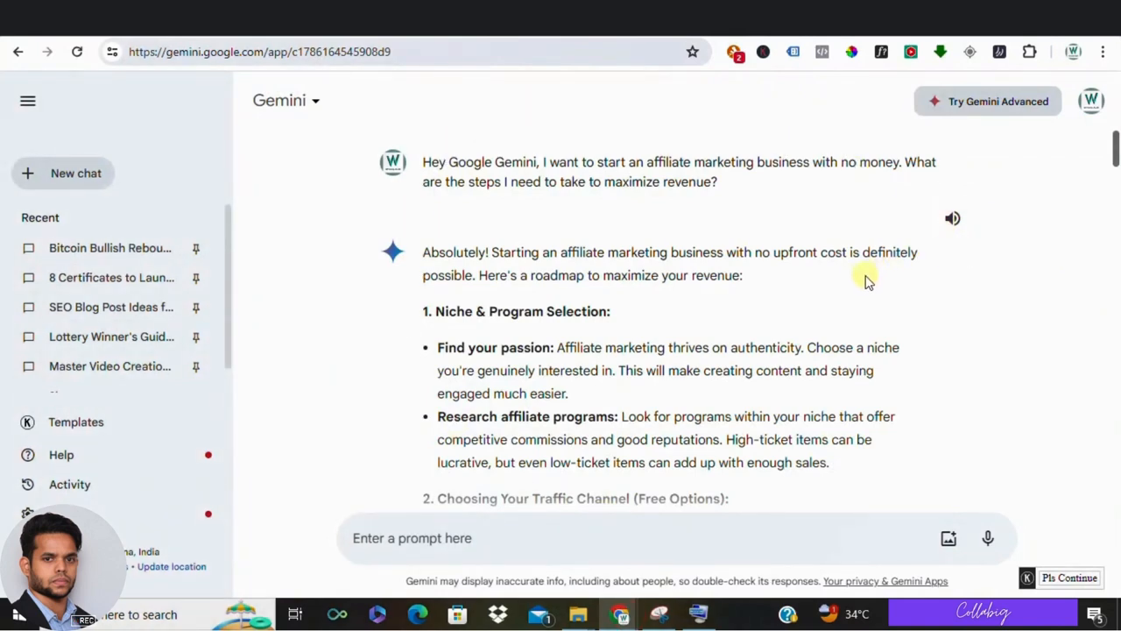
pyautogui.moveTo(871, 275)
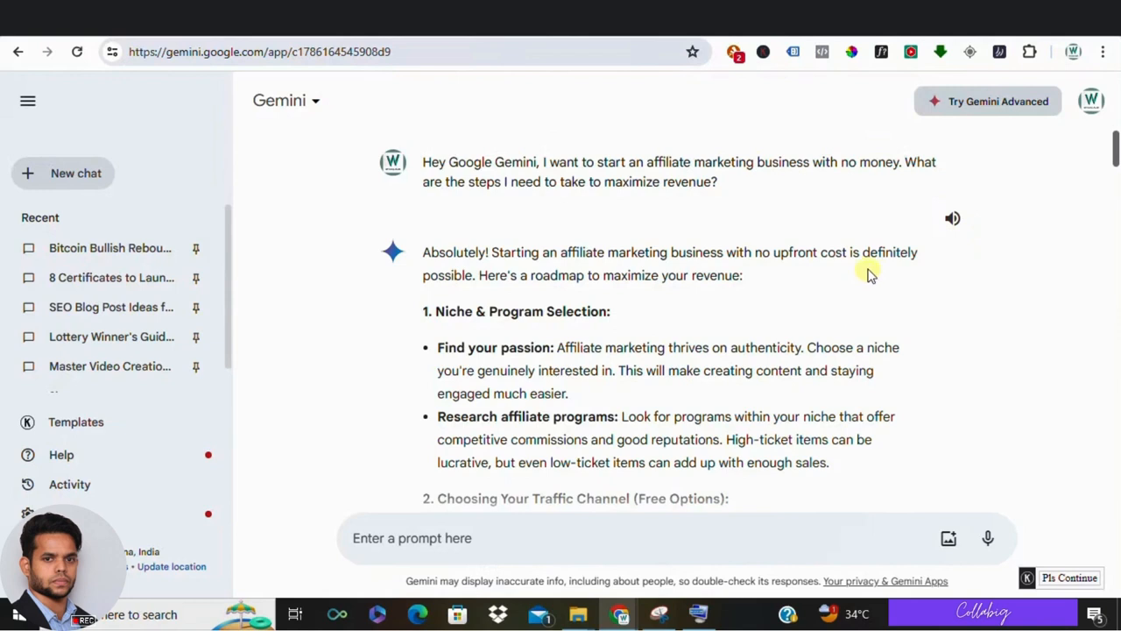
pyautogui.moveTo(543, 197)
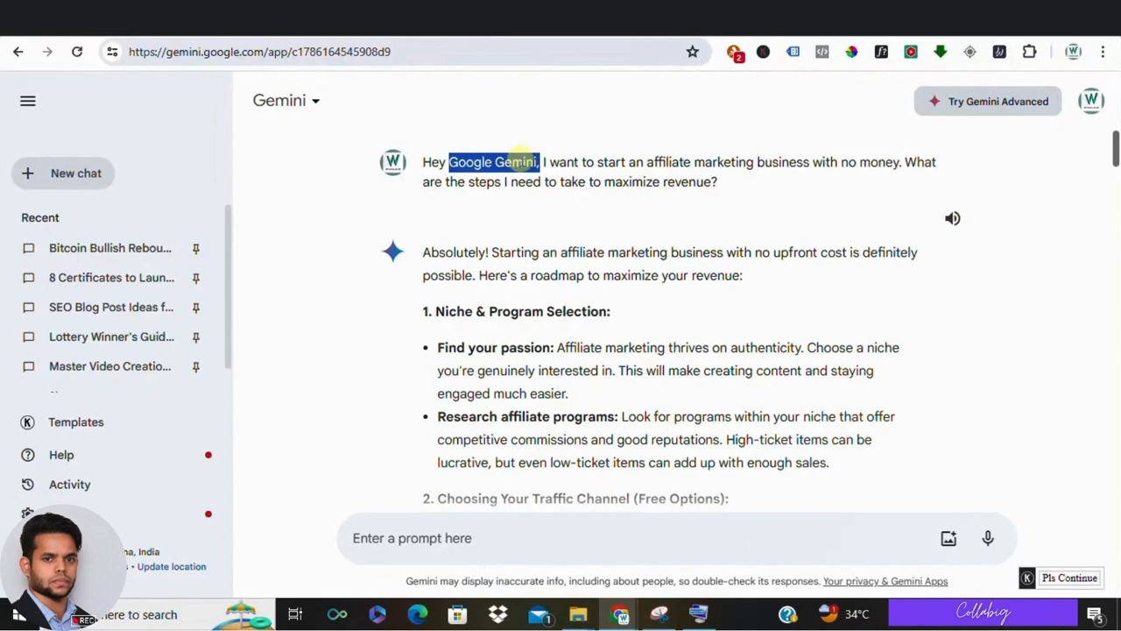
pyautogui.moveTo(611, 210)
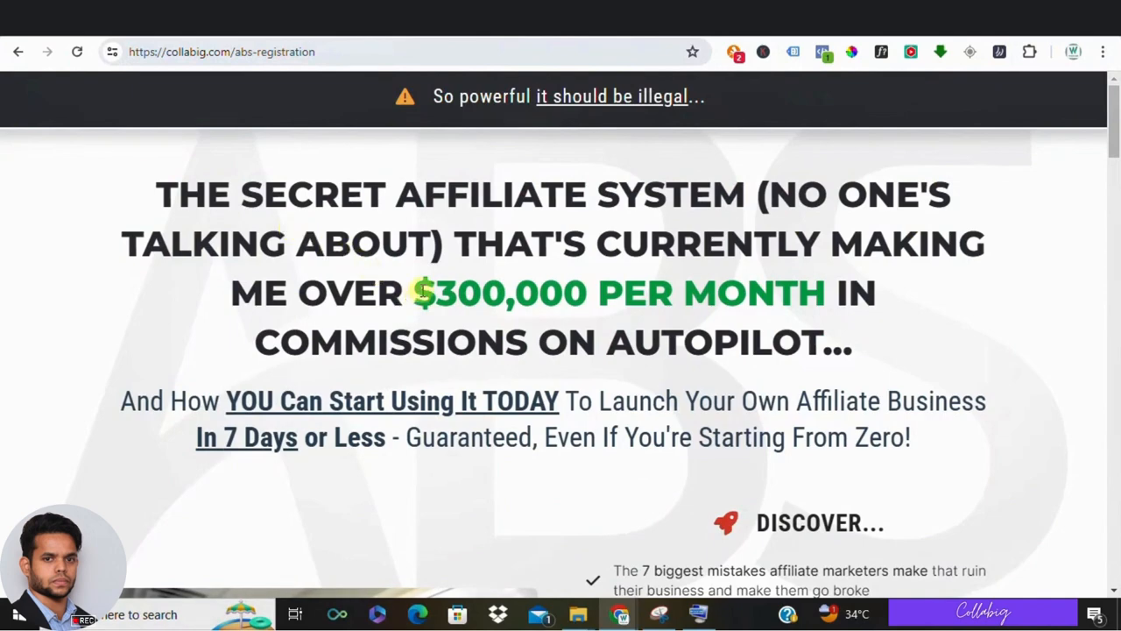
# Step: Scroll the Collabig registration page down to the 'YES! Save My FREE Spot!' offer
pyautogui.scroll(-3)
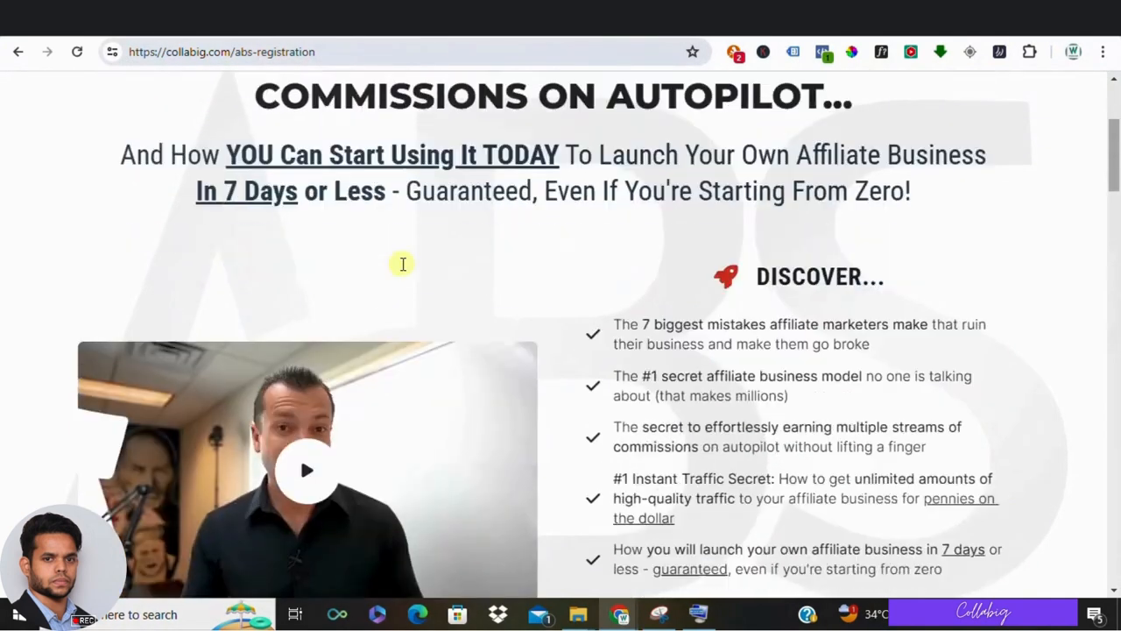
pyautogui.scroll(-3)
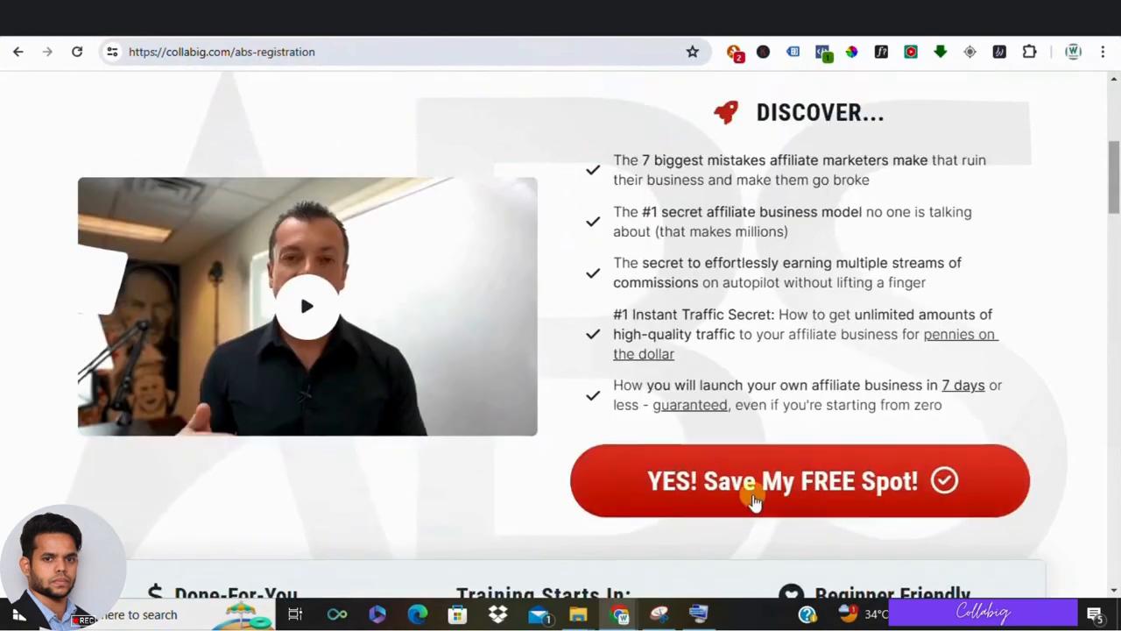
pyautogui.scroll(-3)
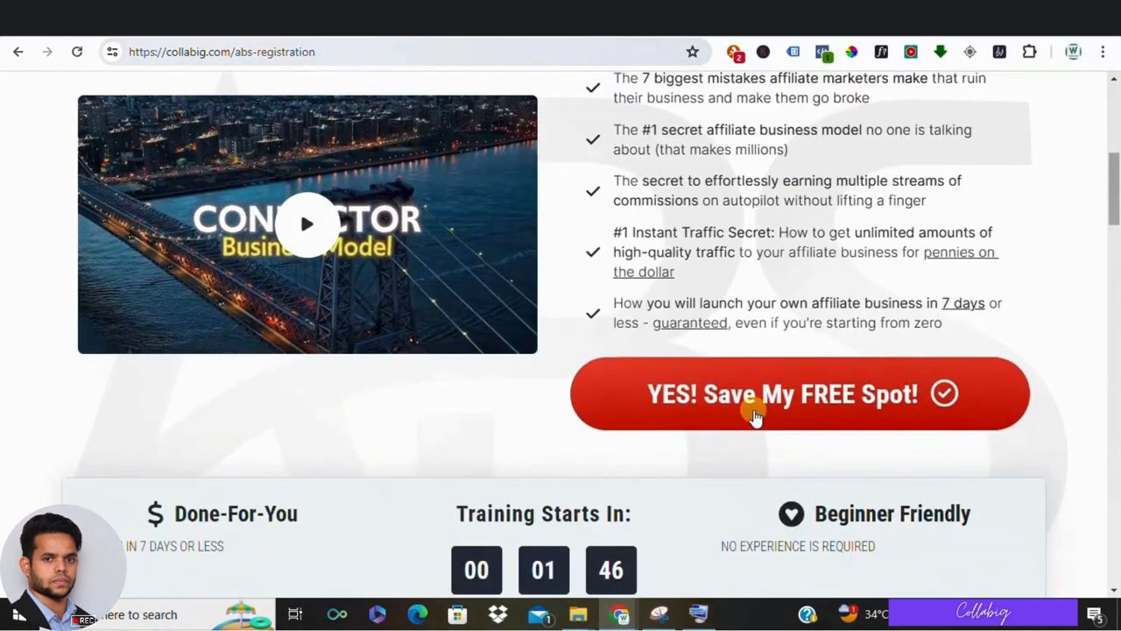
pyautogui.click(307, 225)
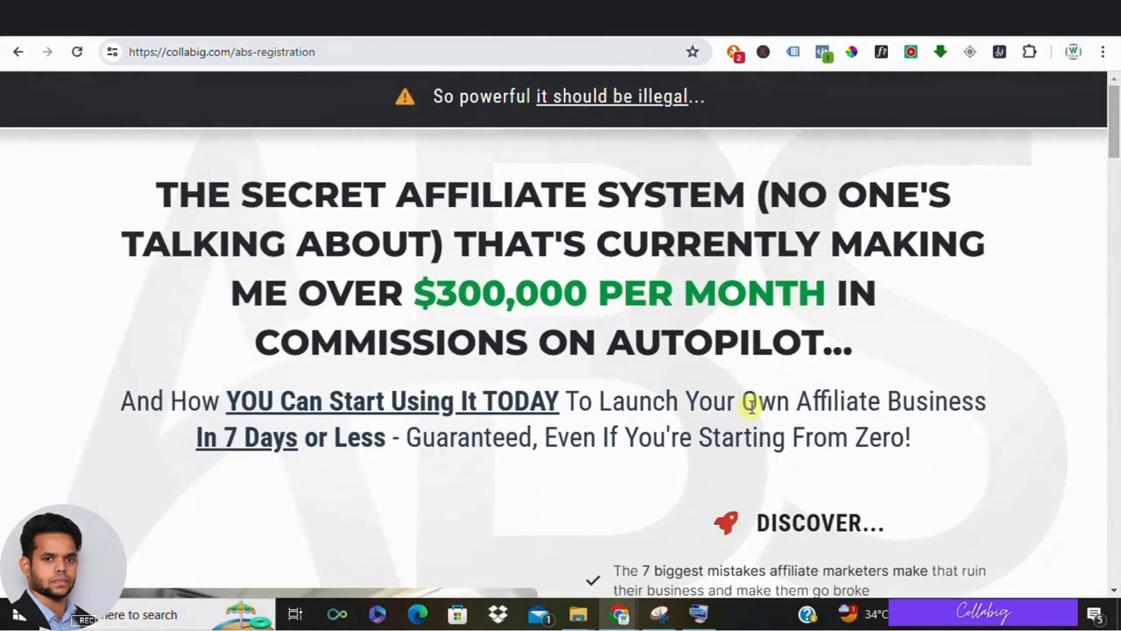
pyautogui.moveTo(464, 328)
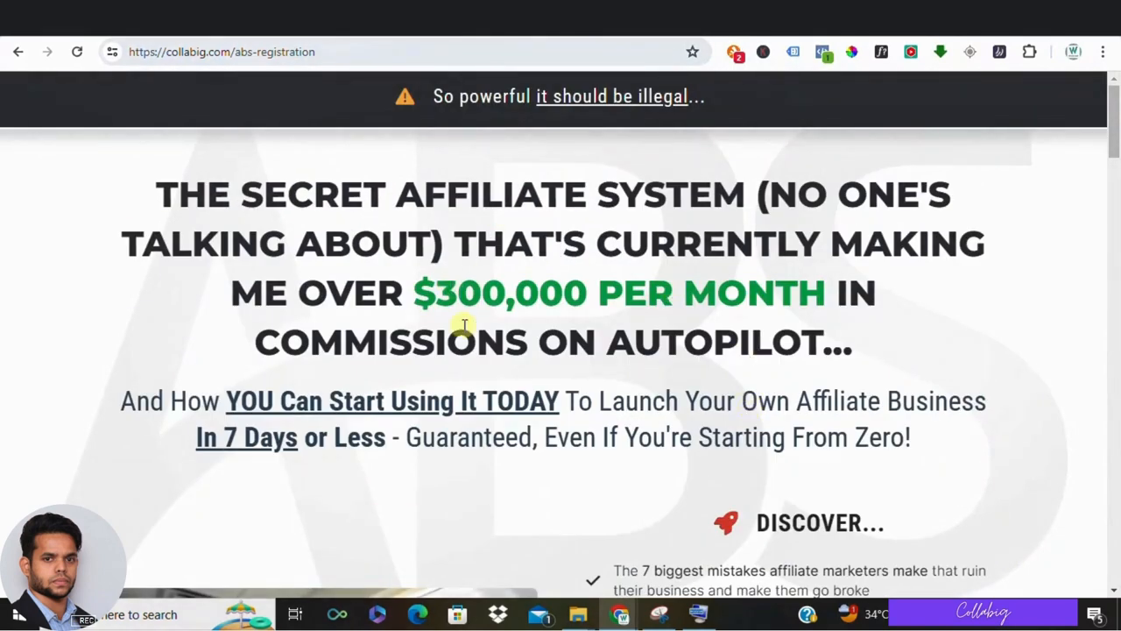
pyautogui.moveTo(570, 353)
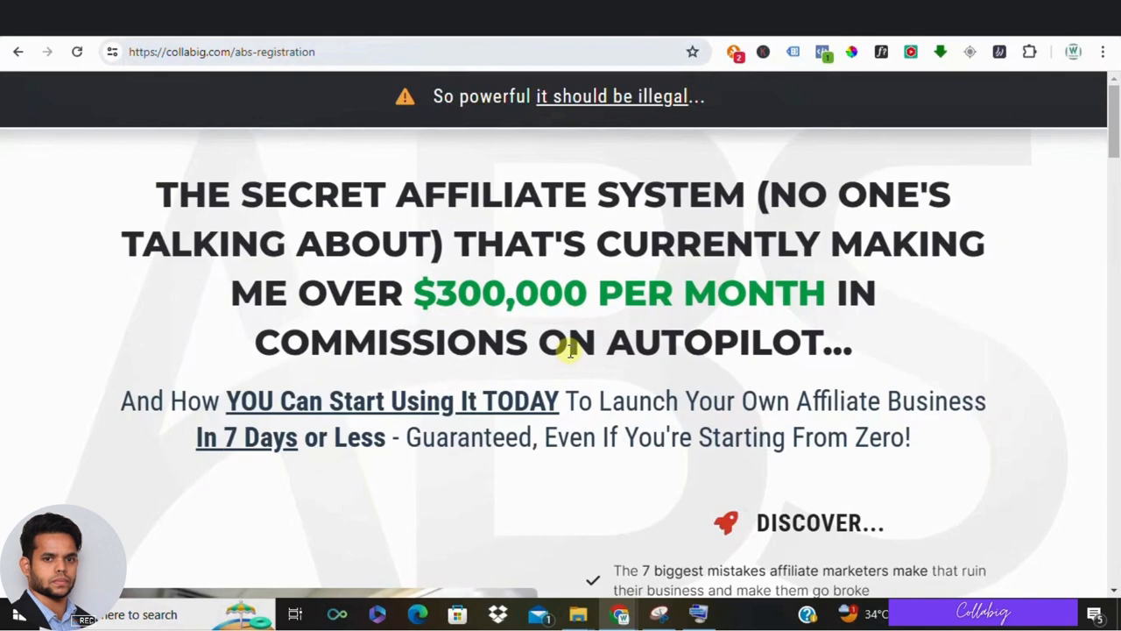
pyautogui.moveTo(201, 377)
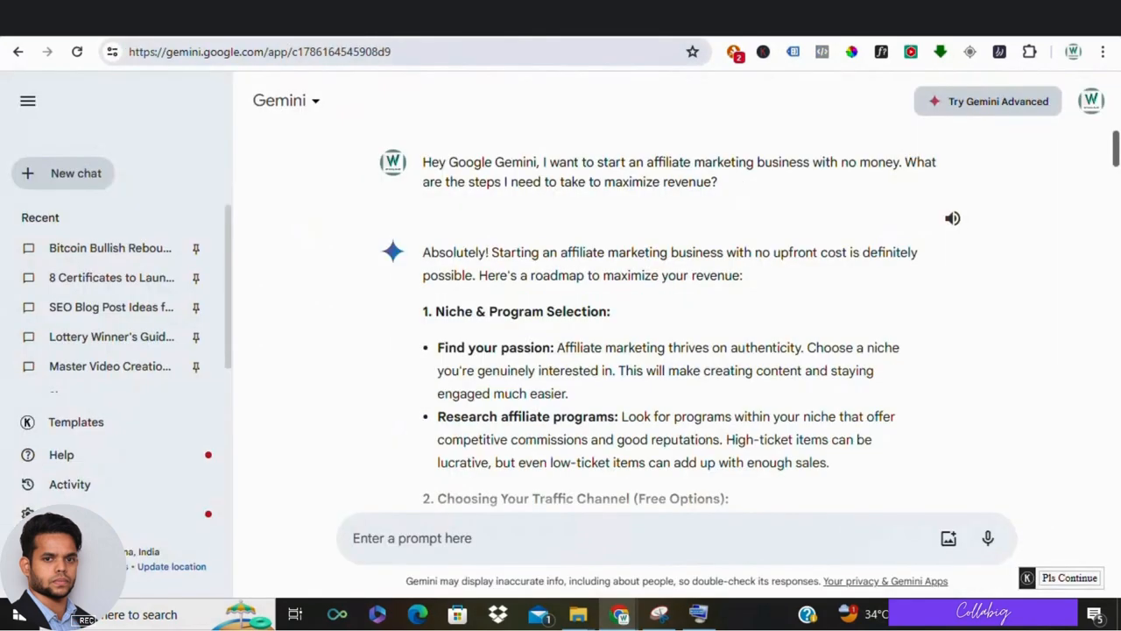
# Step: Select the no-money affiliate marketing question and review Gemini's roadmap answer
pyautogui.doubleClick(918, 162)
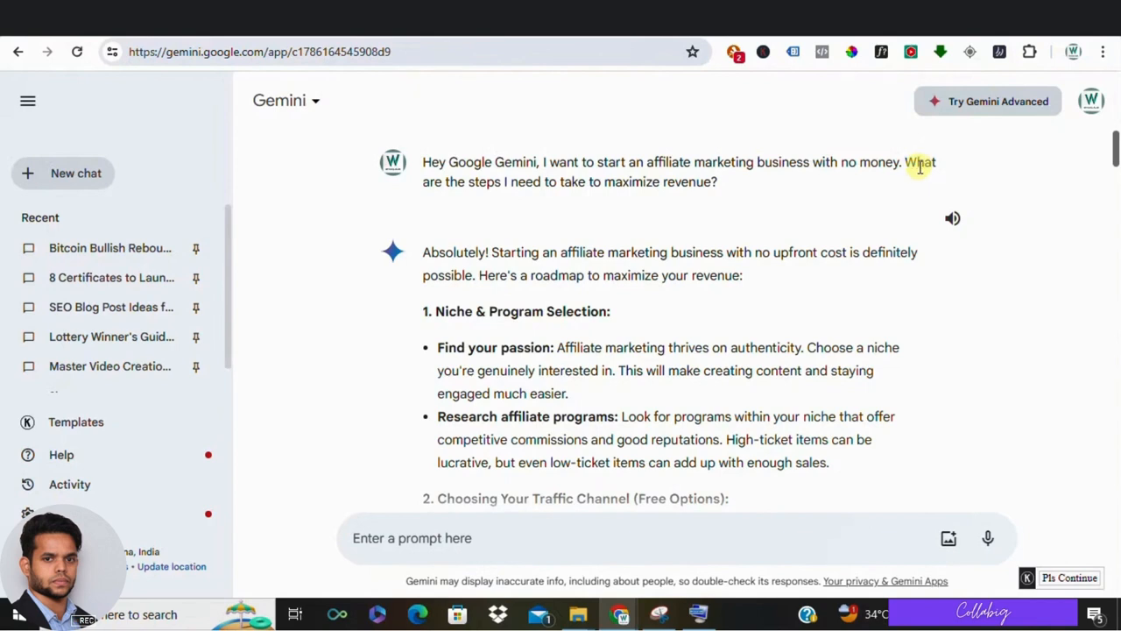
pyautogui.moveTo(423, 181)
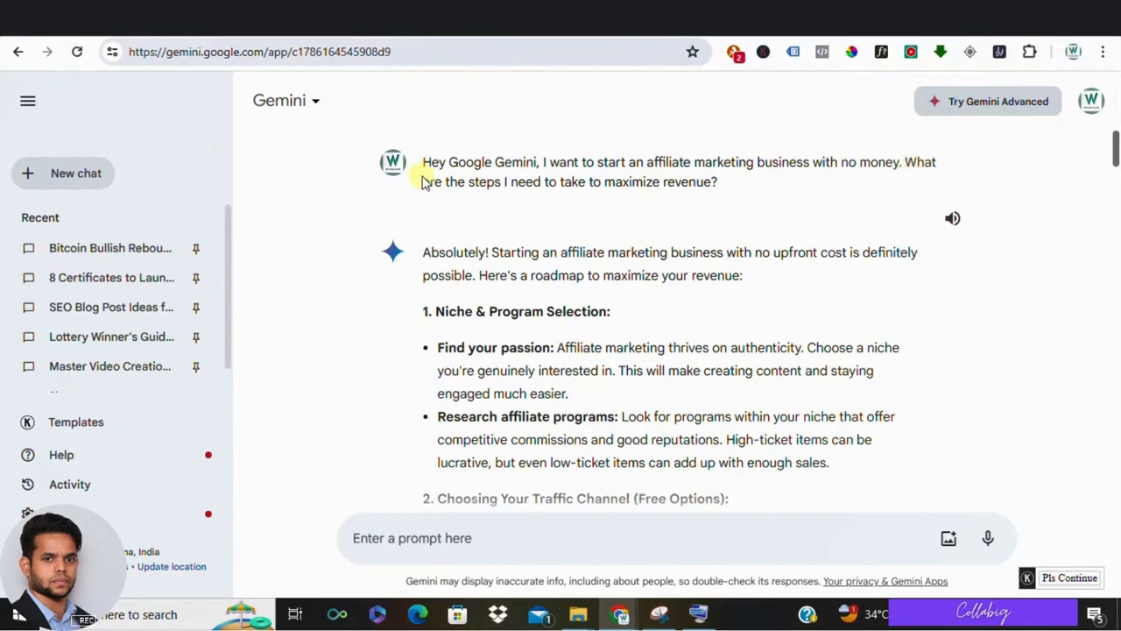
pyautogui.moveTo(451, 182)
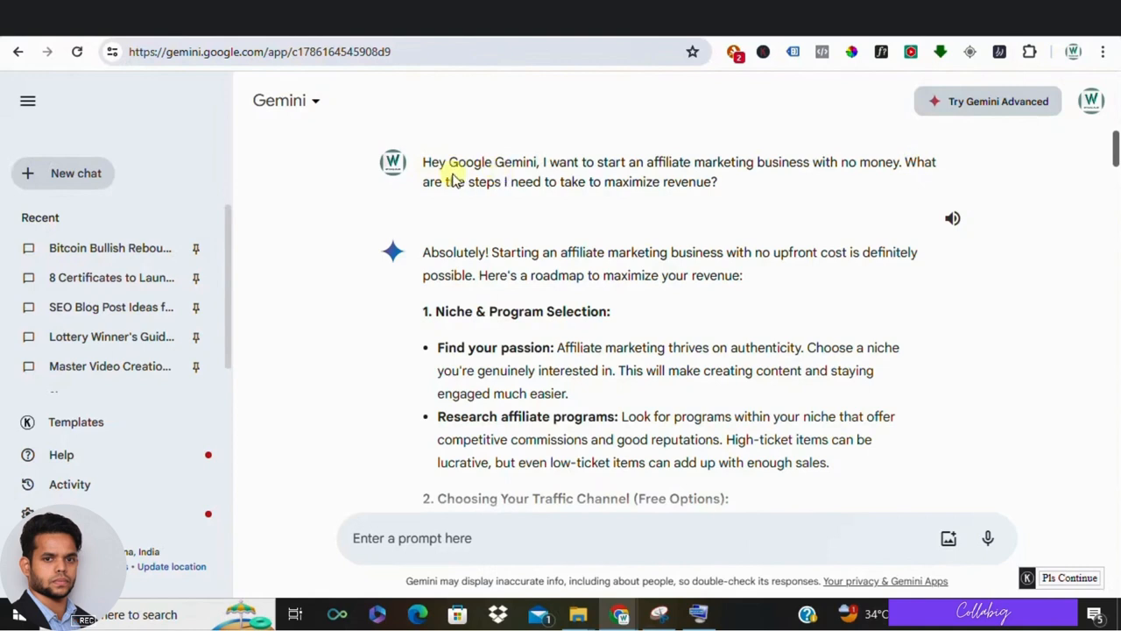
pyautogui.moveTo(557, 171)
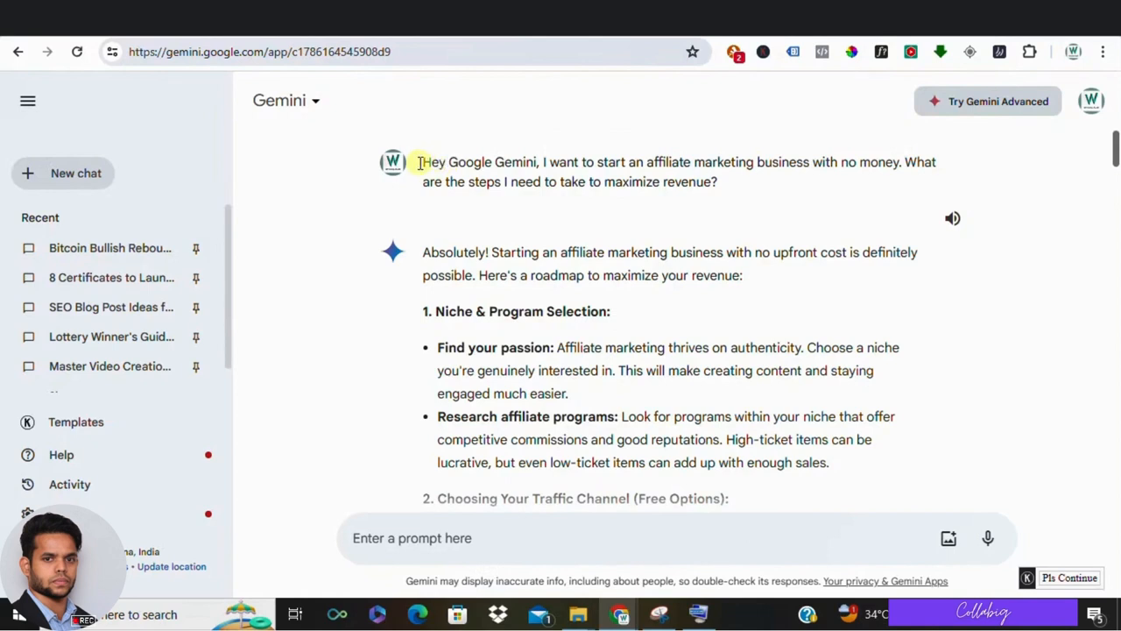
pyautogui.doubleClick(434, 162)
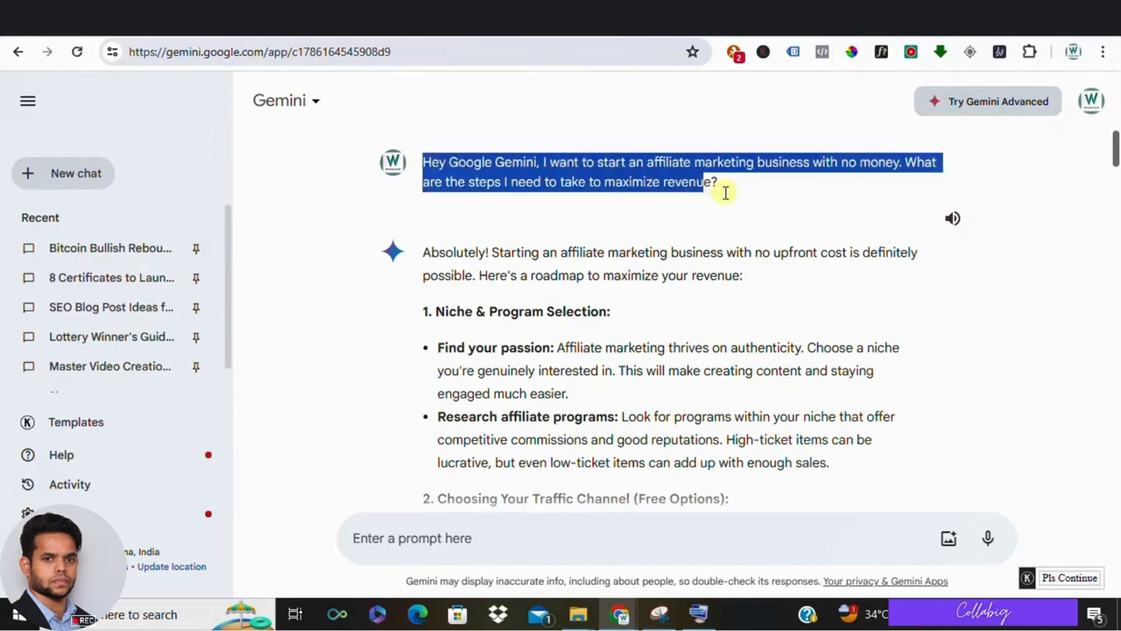
pyautogui.moveTo(727, 194)
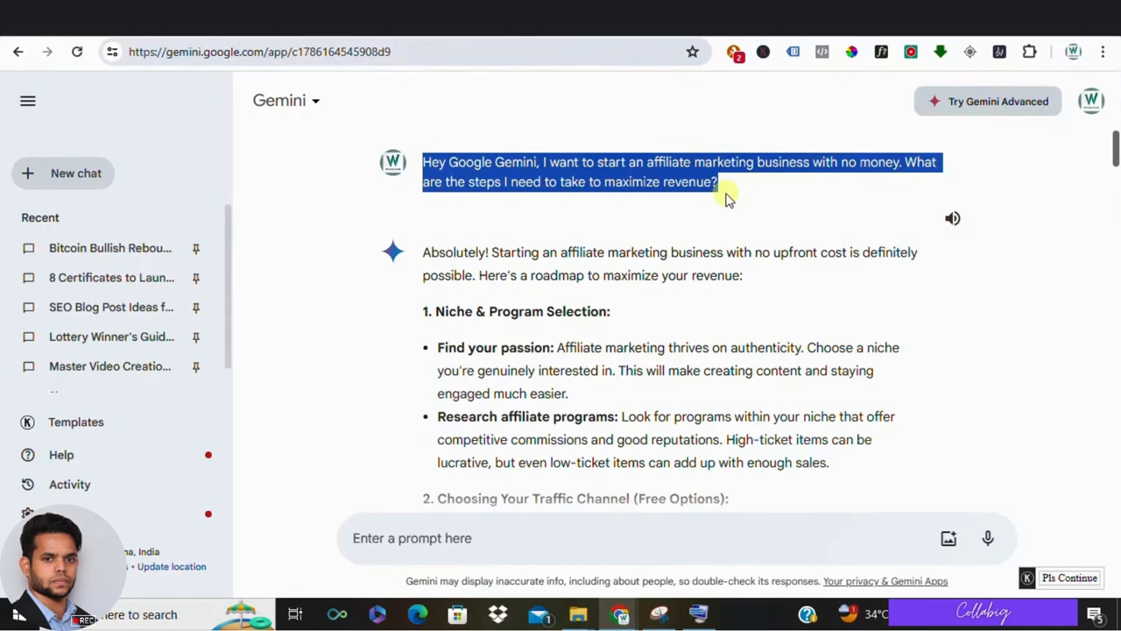
pyautogui.moveTo(718, 184)
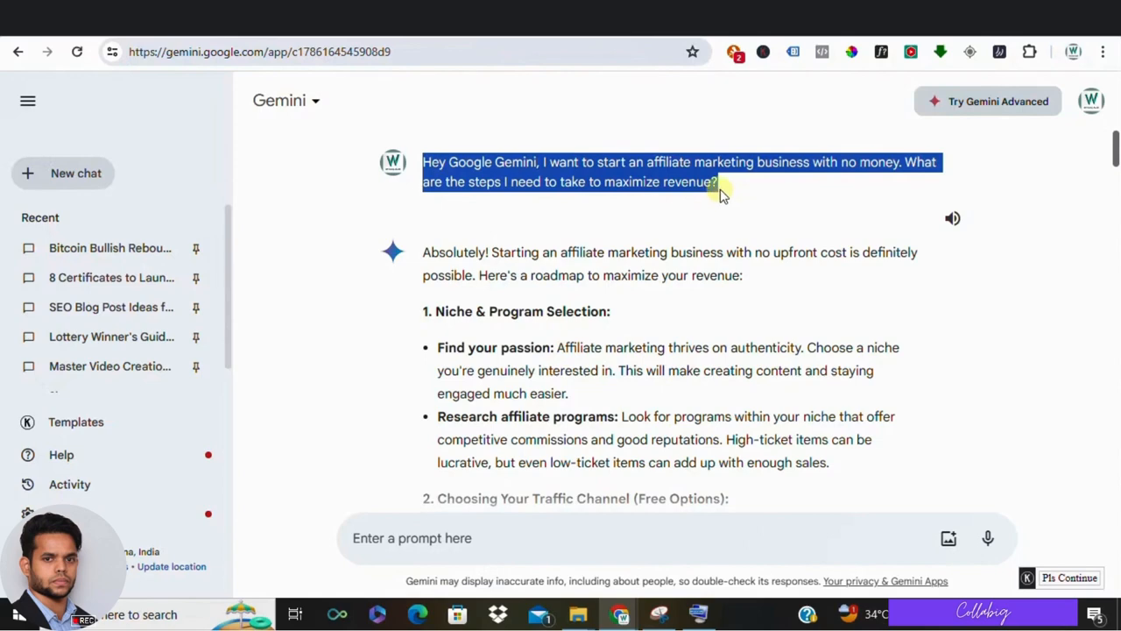
pyautogui.scroll(-3)
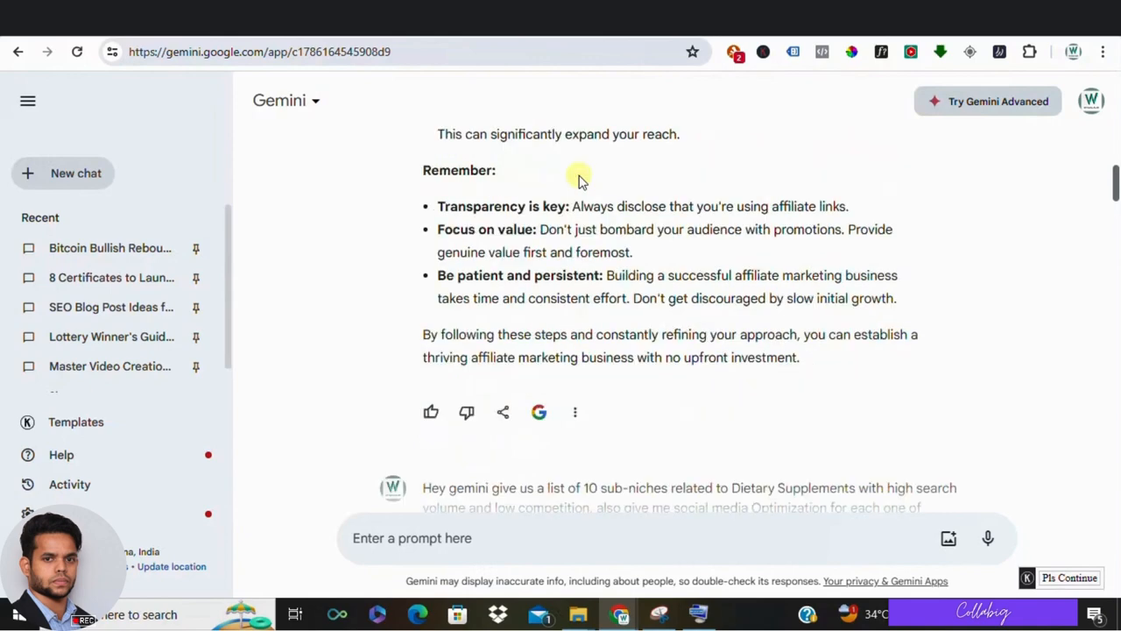
pyautogui.scroll(3)
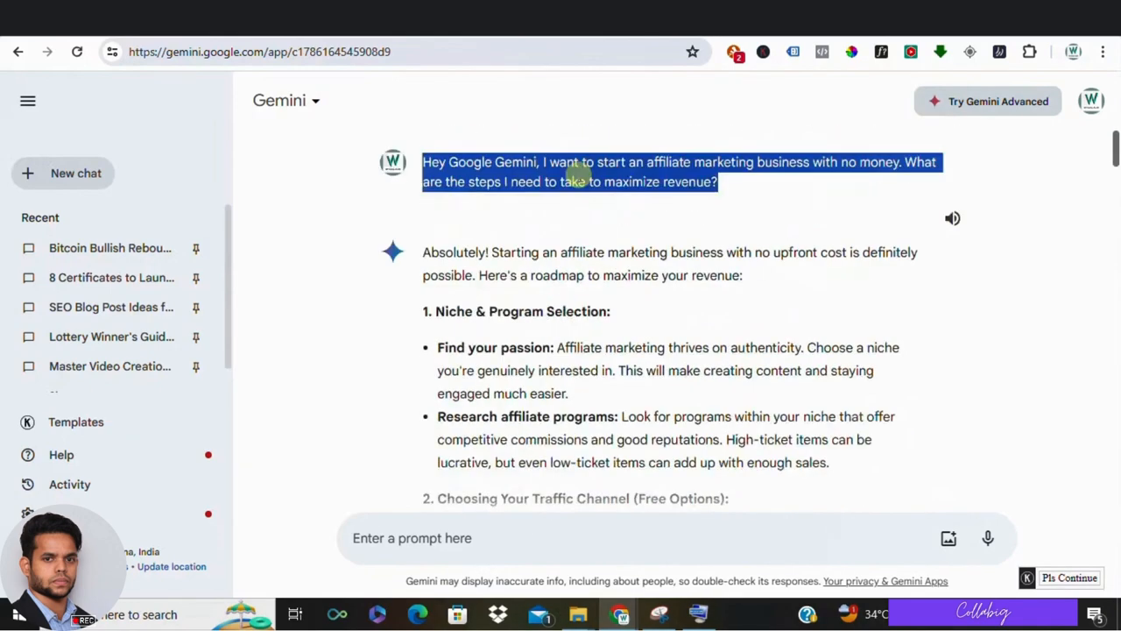
pyautogui.scroll(-3)
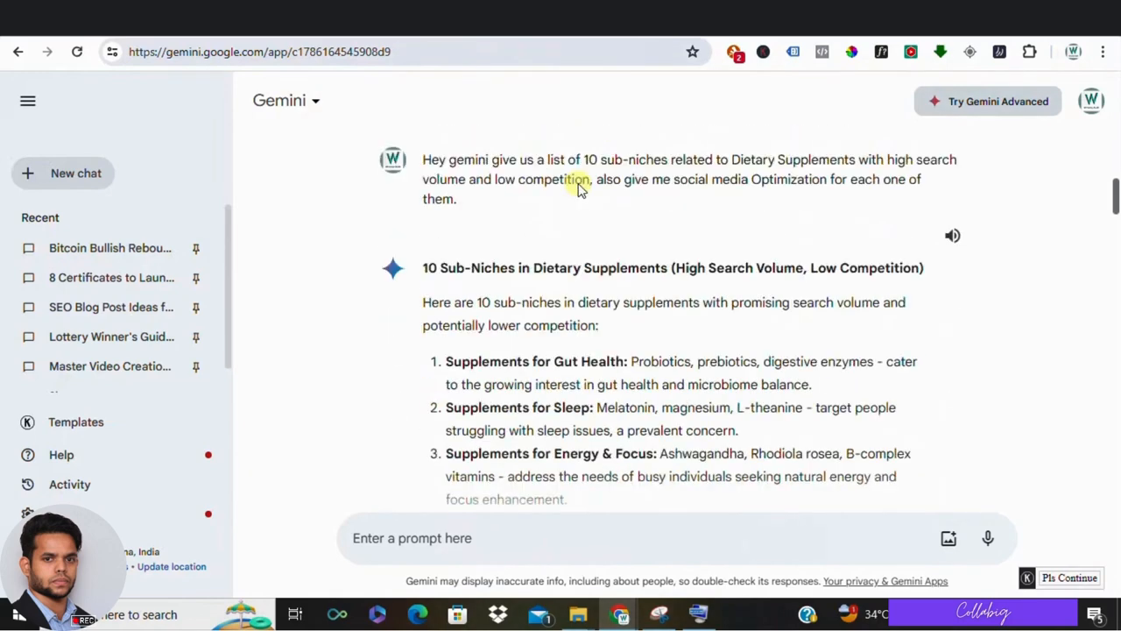
pyautogui.moveTo(709, 191)
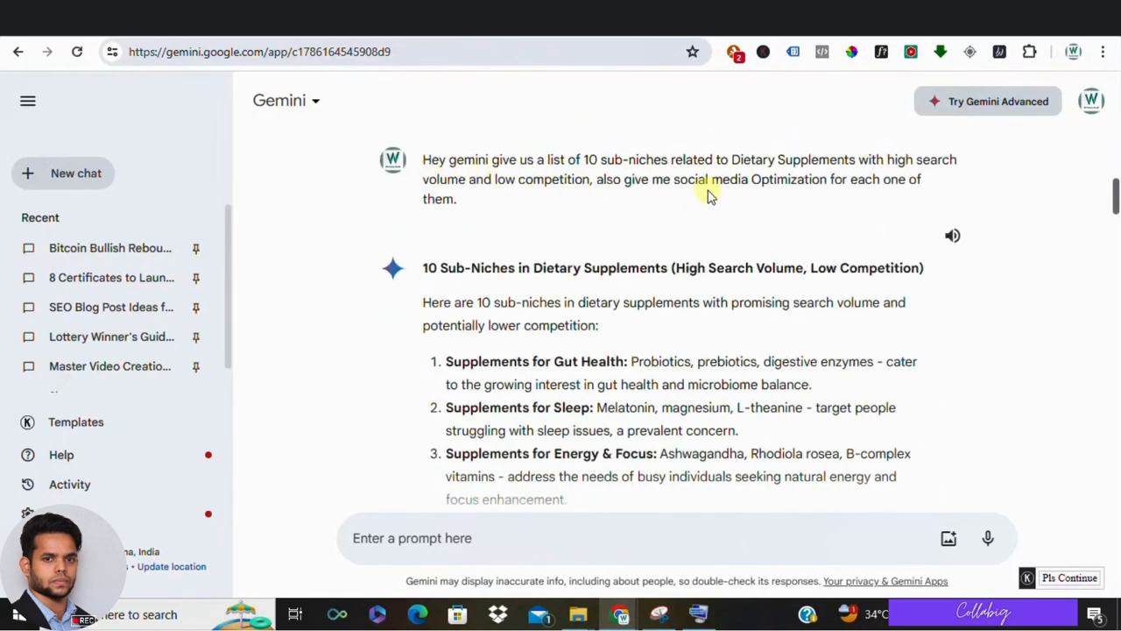
pyautogui.moveTo(644, 219)
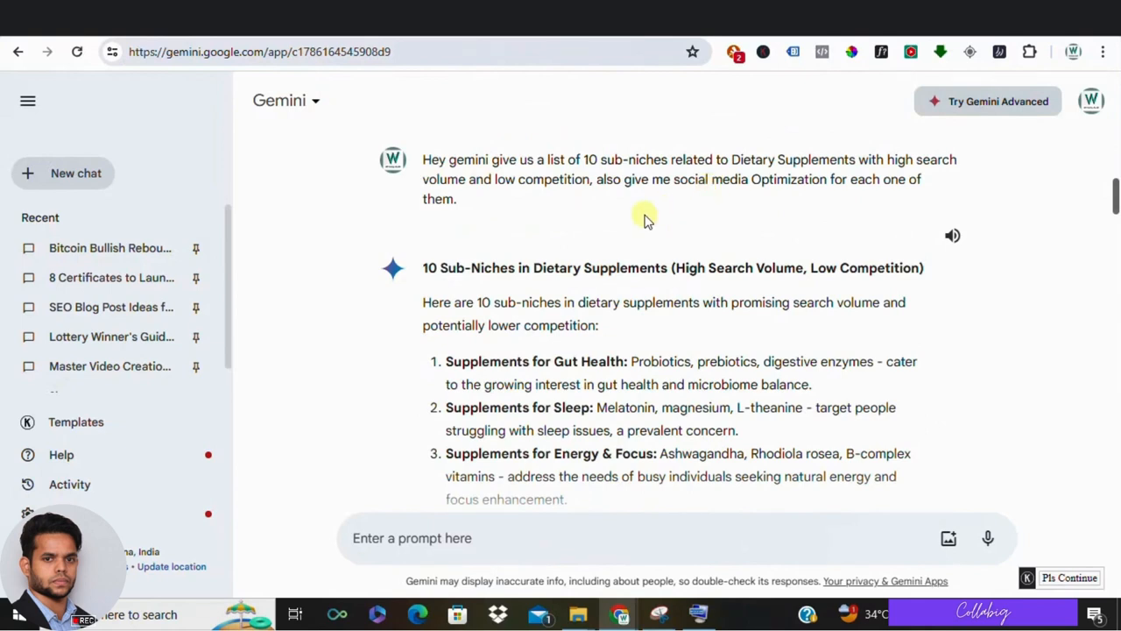
pyautogui.moveTo(730, 159)
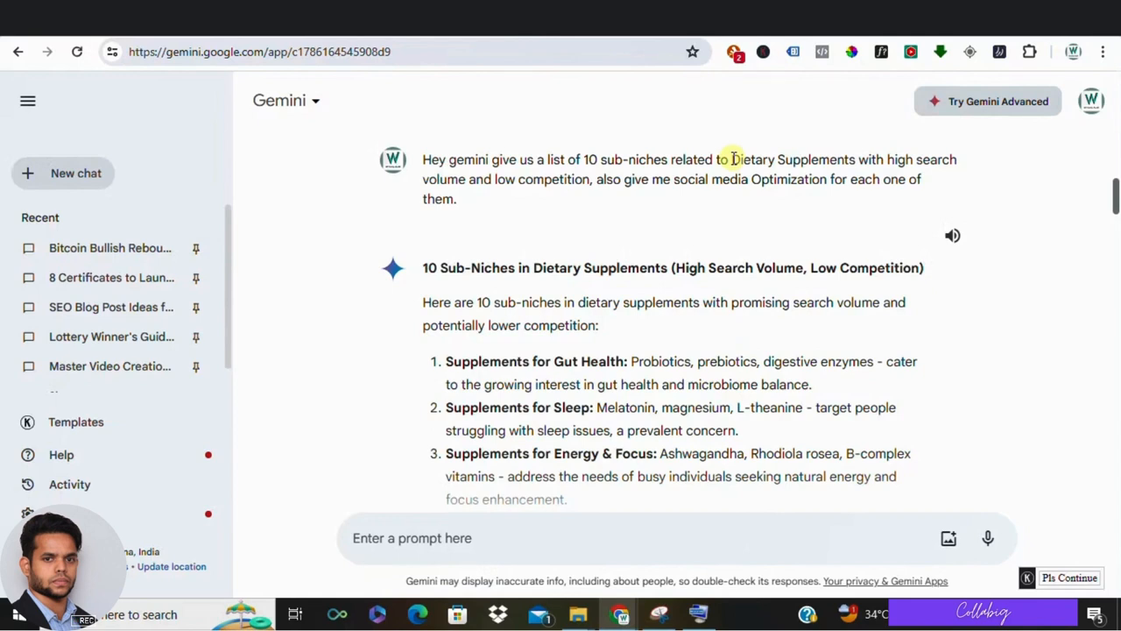
pyautogui.doubleClick(755, 160)
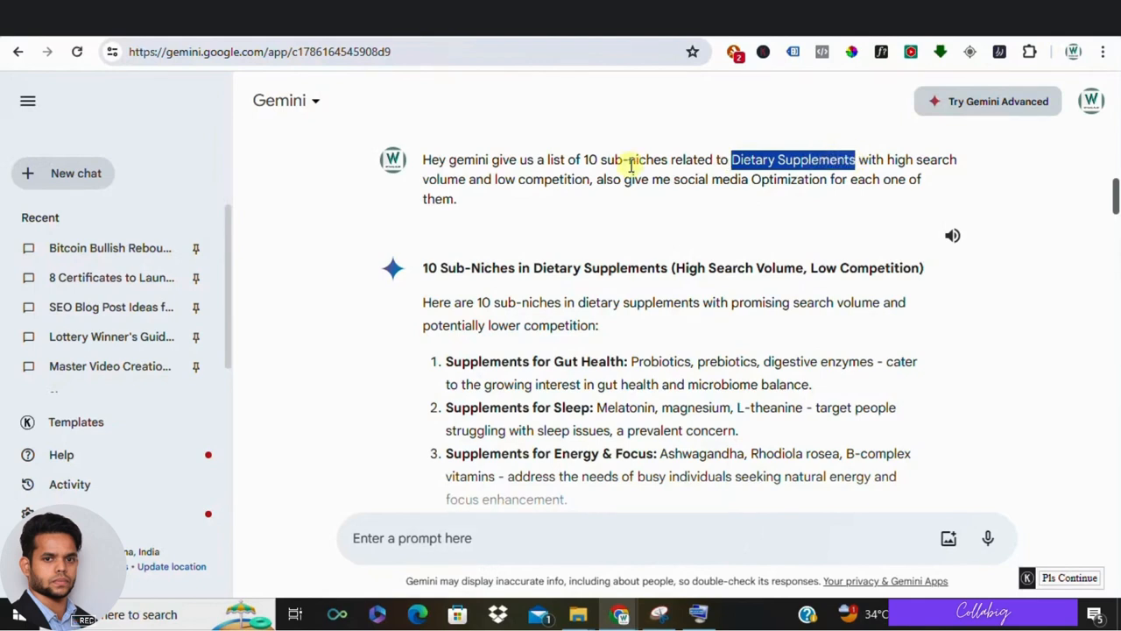
pyautogui.moveTo(565, 222)
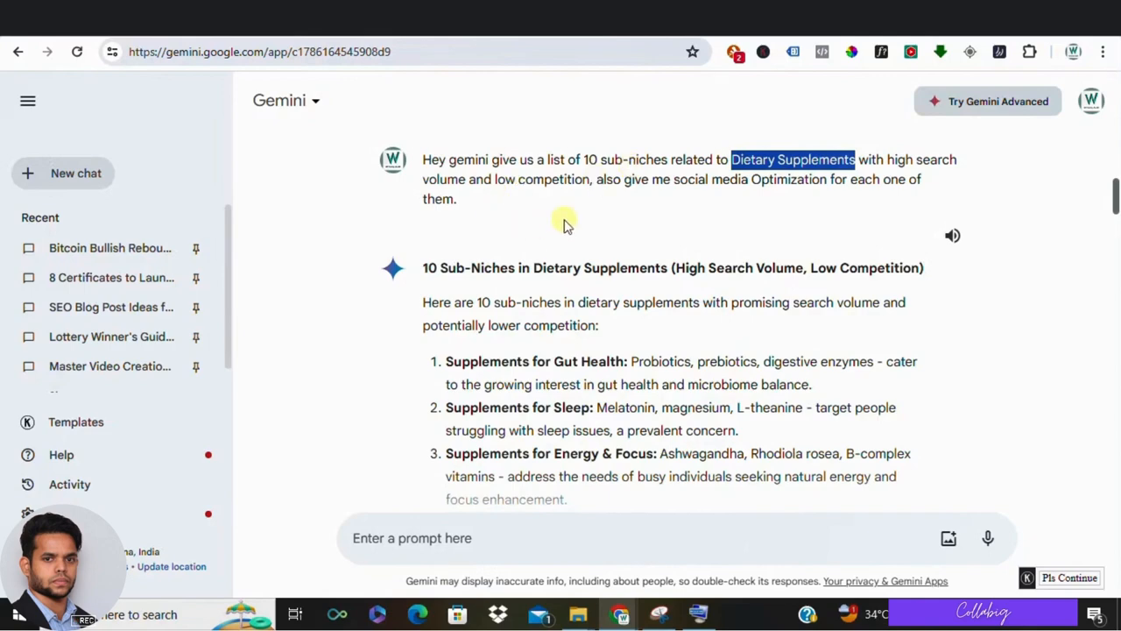
pyautogui.scroll(3)
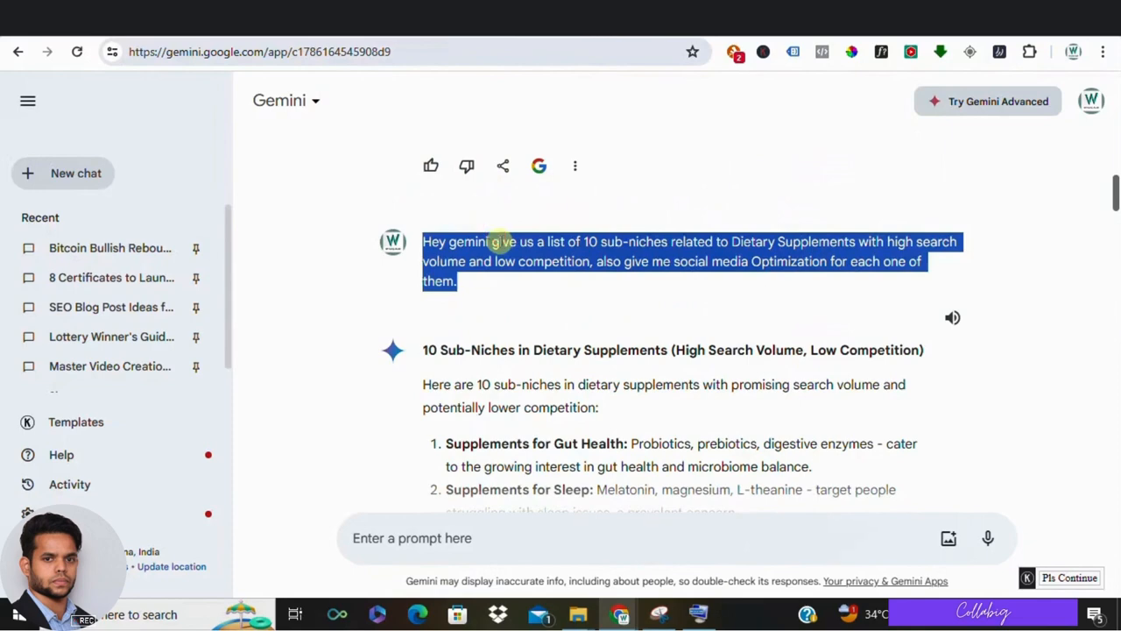
pyautogui.scroll(-3)
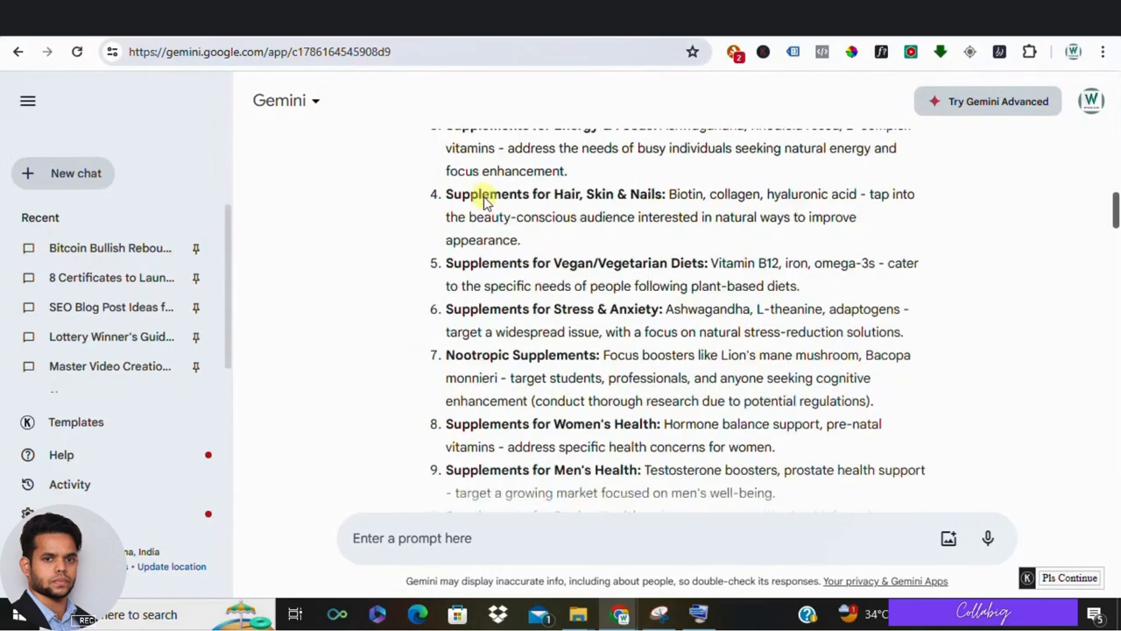
pyautogui.scroll(-3)
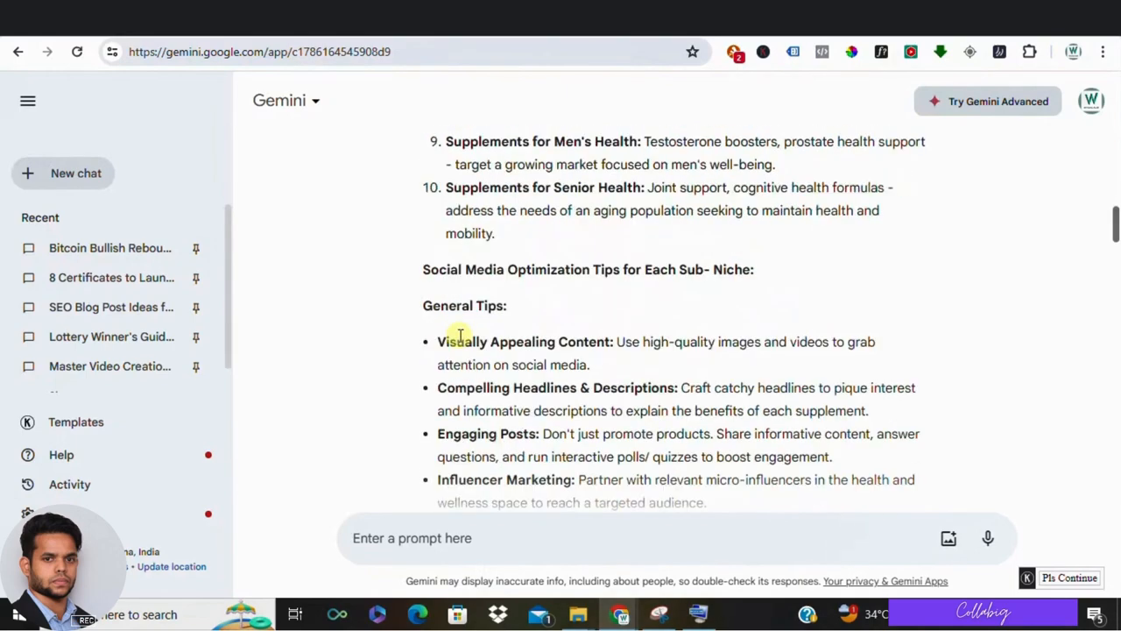
pyautogui.scroll(-3)
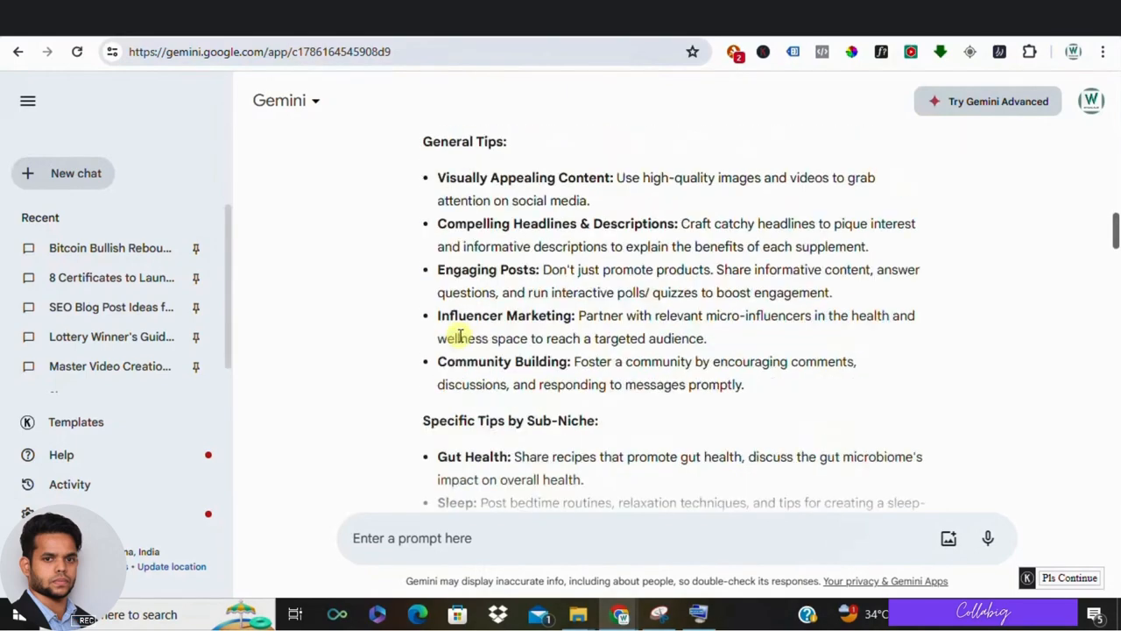
pyautogui.scroll(-3)
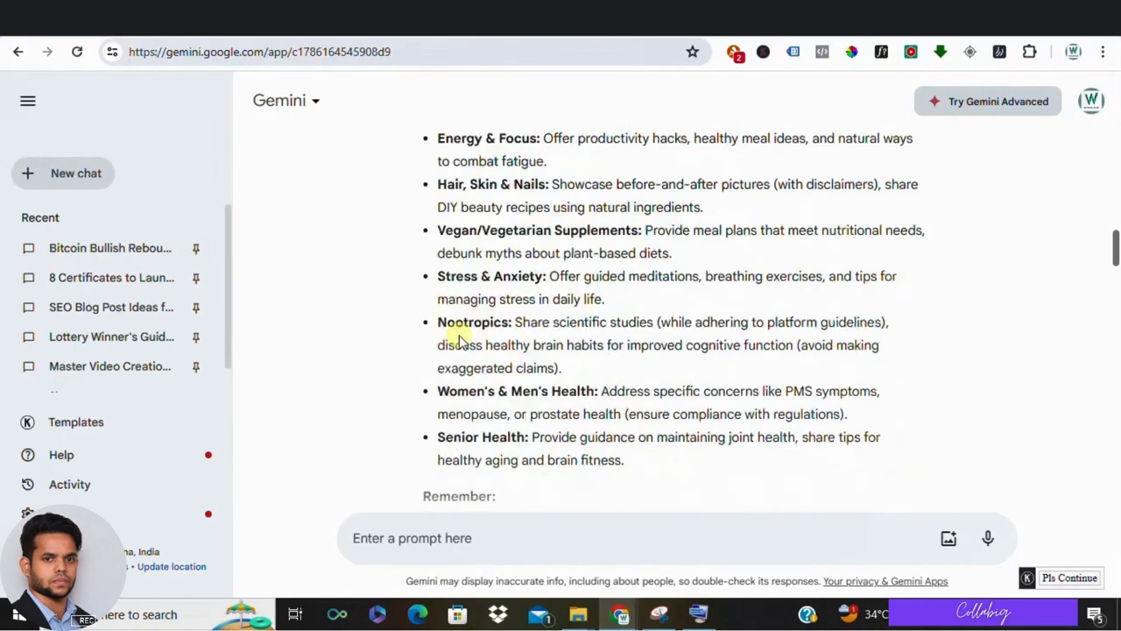
pyautogui.scroll(-3)
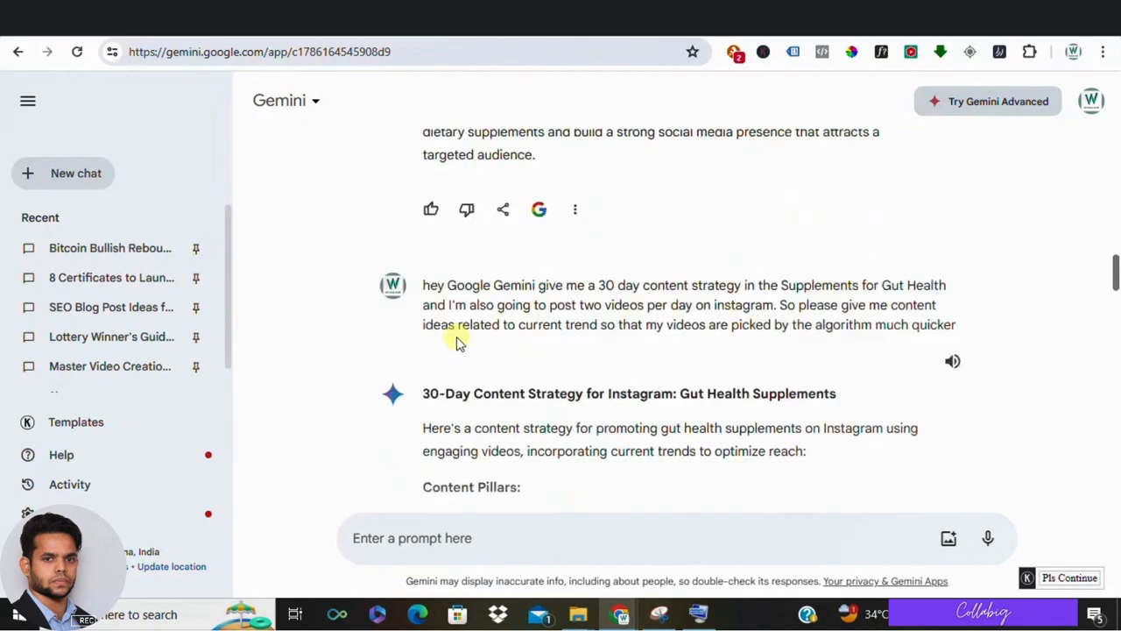
pyautogui.moveTo(423, 285); pyautogui.dragTo(957, 324)
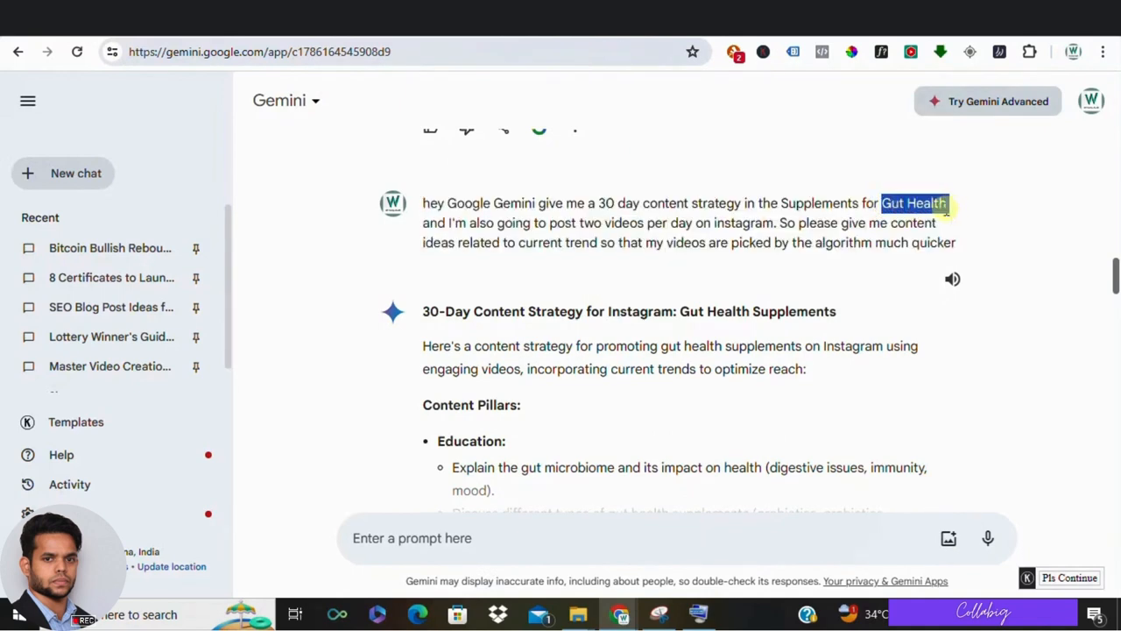
pyautogui.scroll(-3)
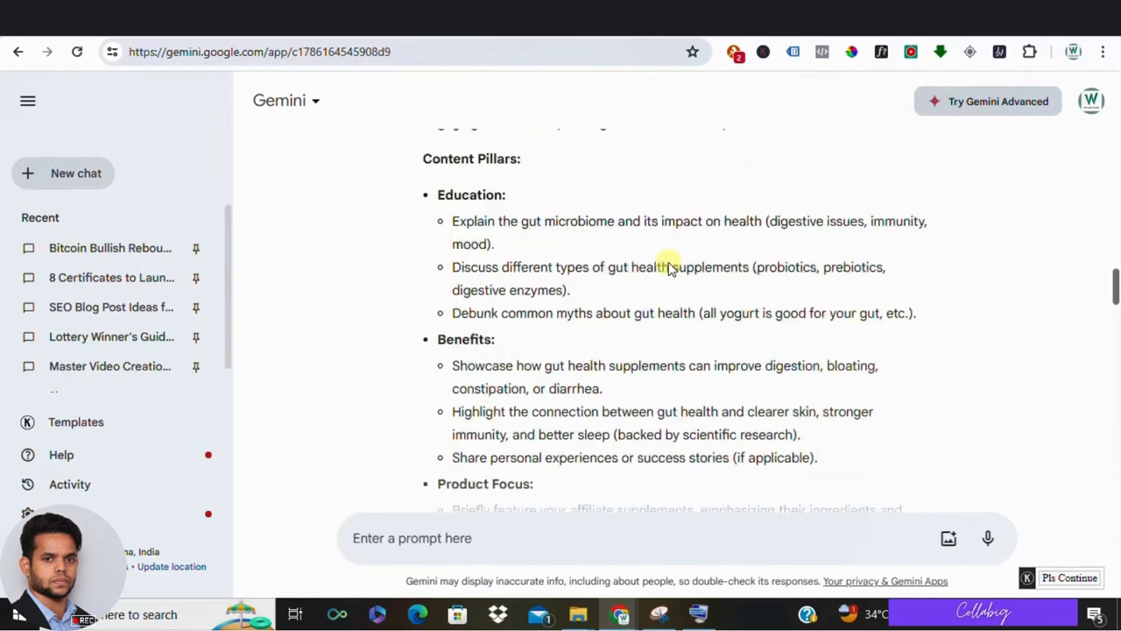
pyautogui.scroll(-3)
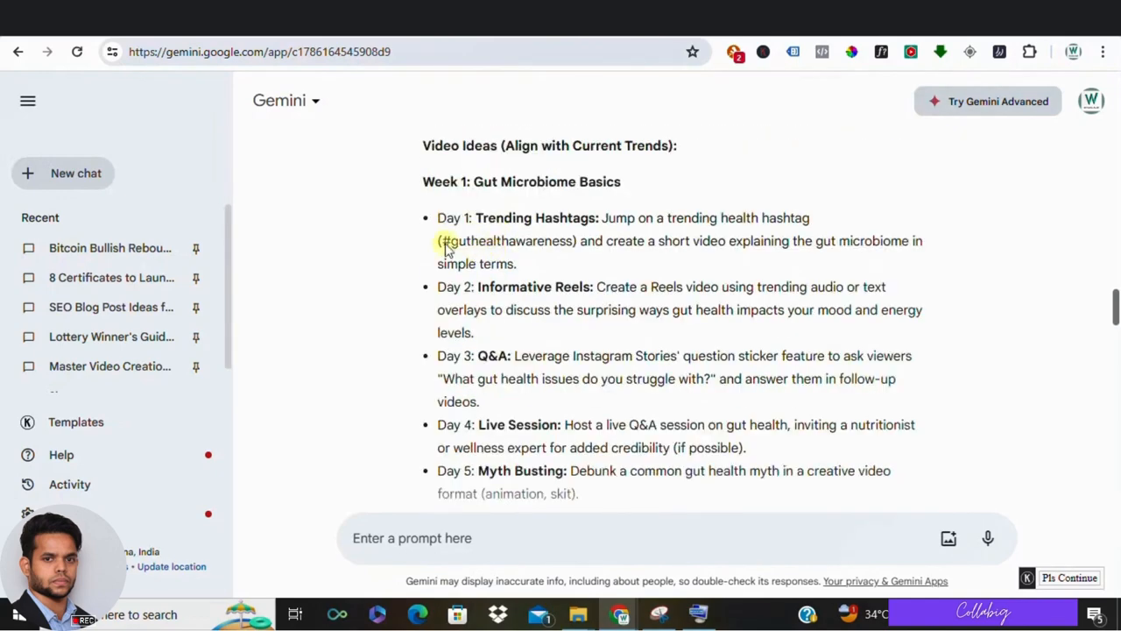
pyautogui.scroll(-3)
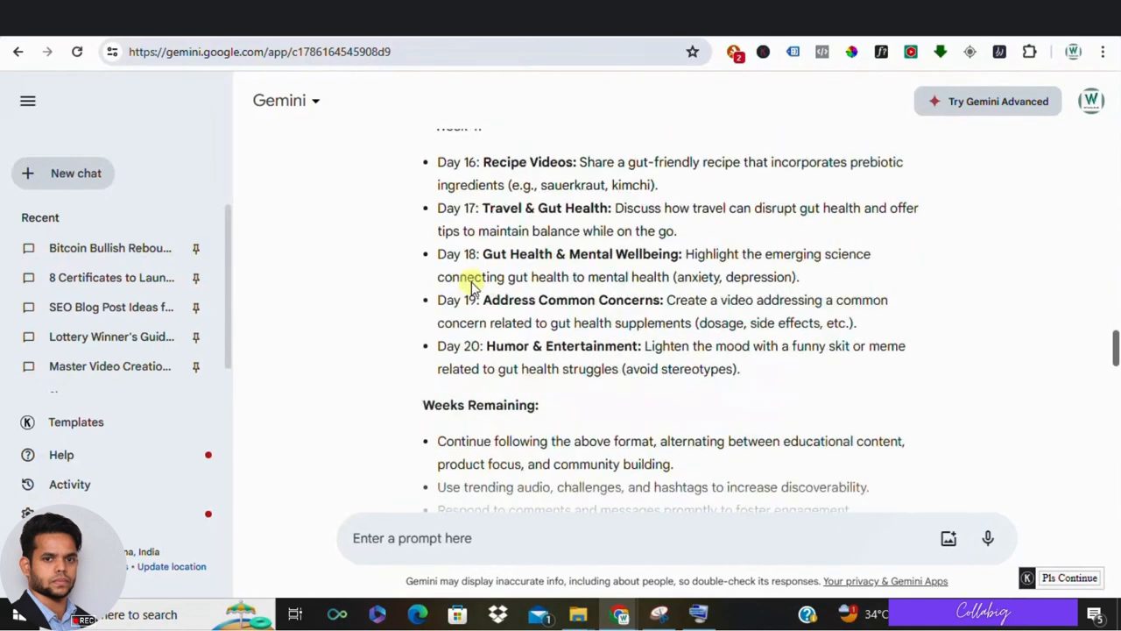
pyautogui.scroll(-3)
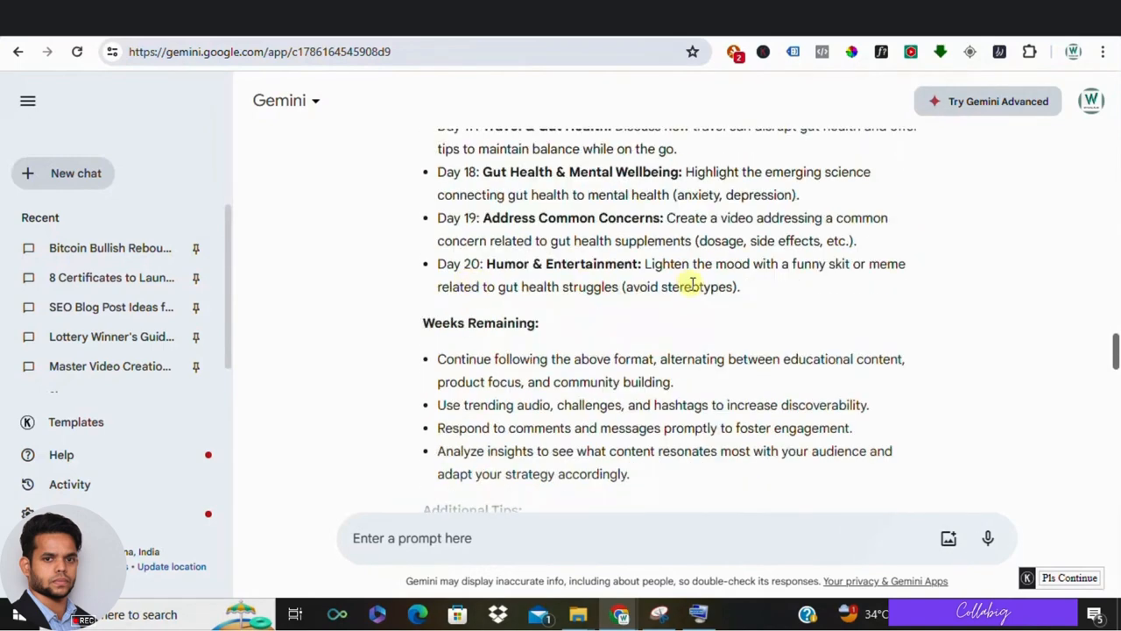
pyautogui.scroll(-3)
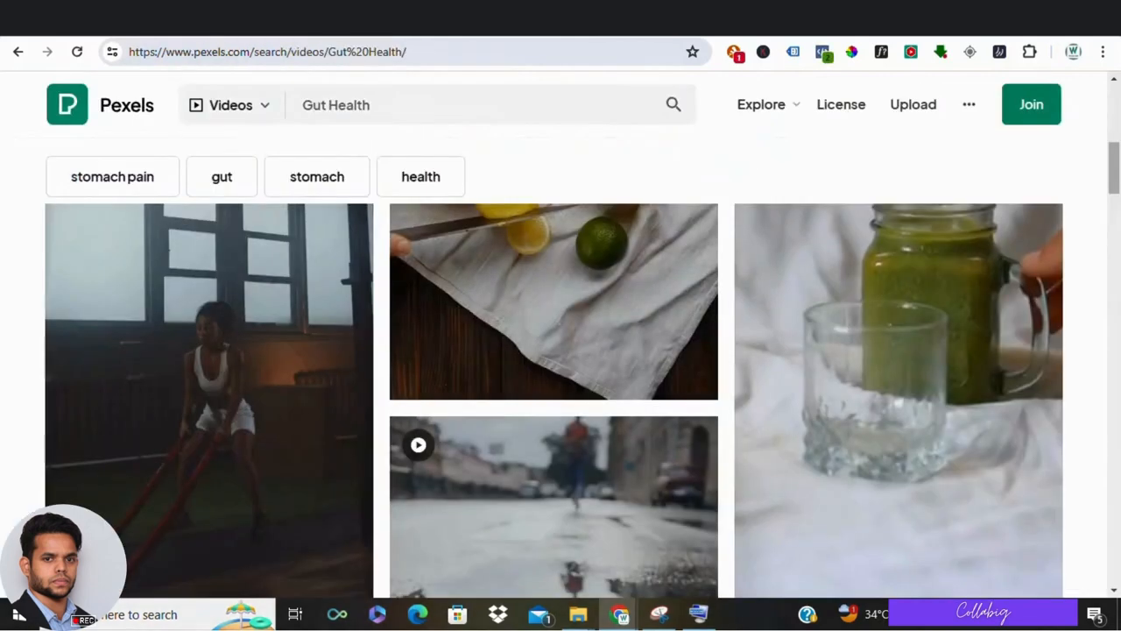
pyautogui.moveTo(79, 276)
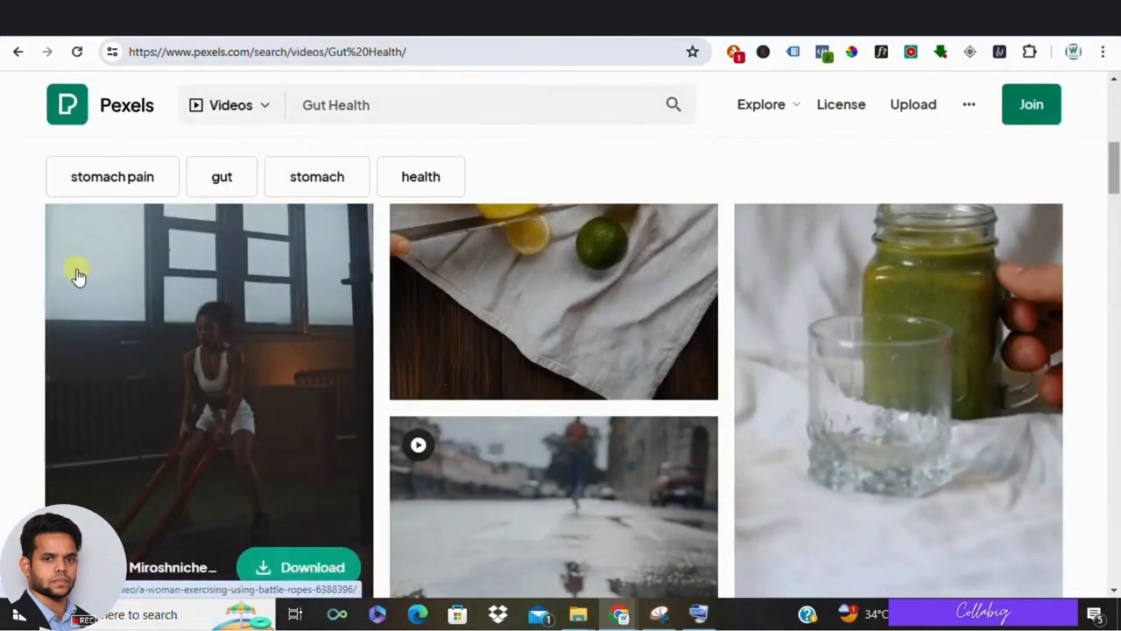
pyautogui.scroll(-3)
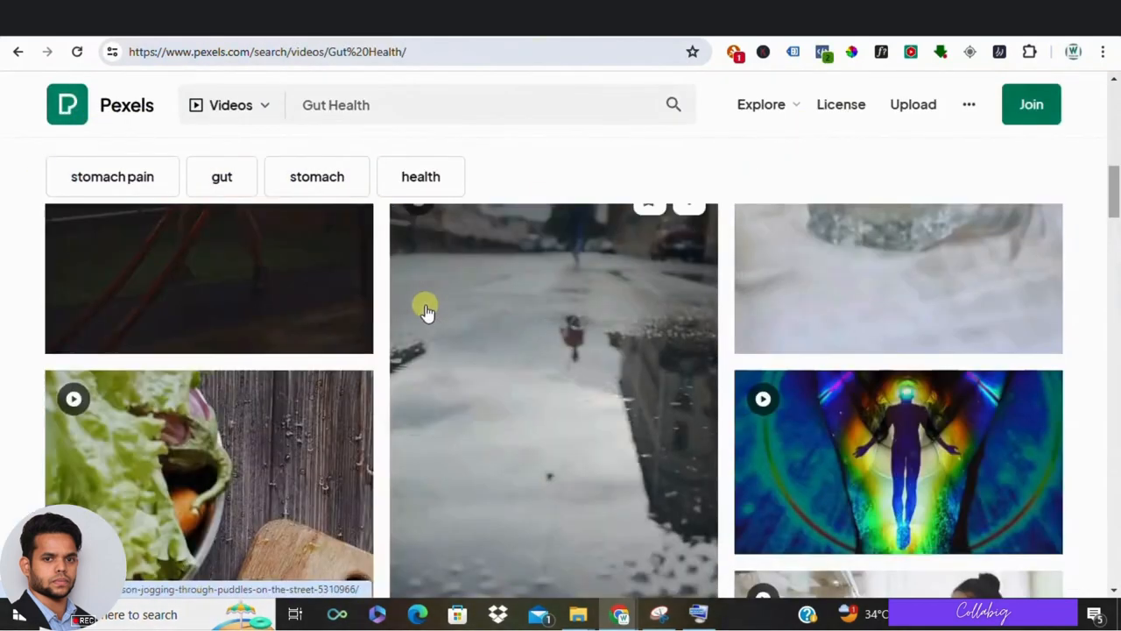
pyautogui.scroll(-3)
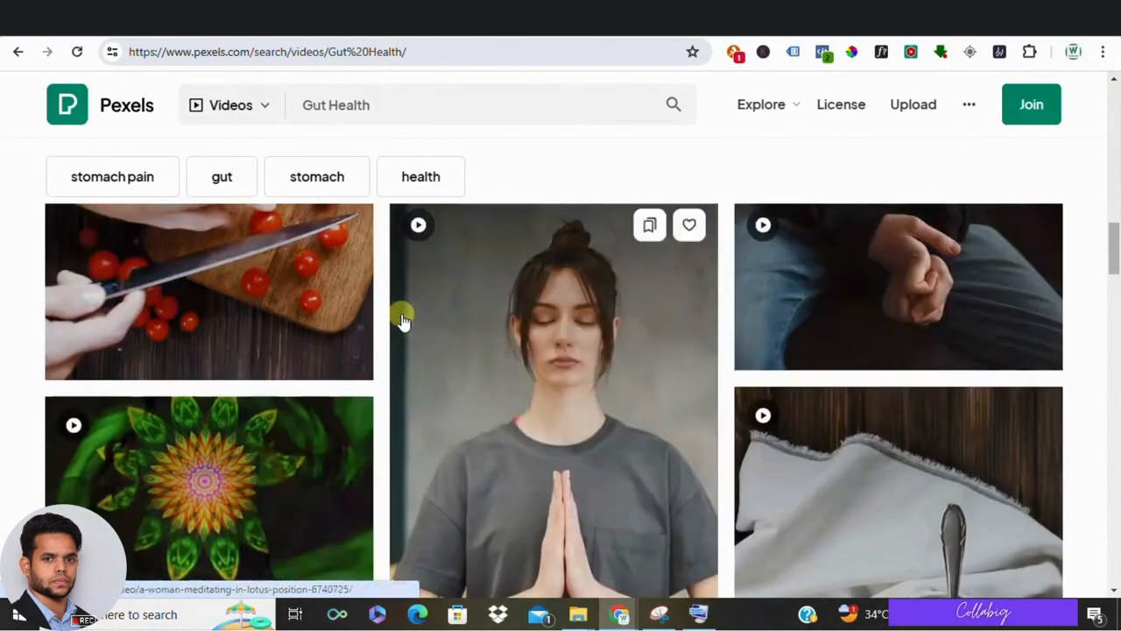
pyautogui.scroll(-3)
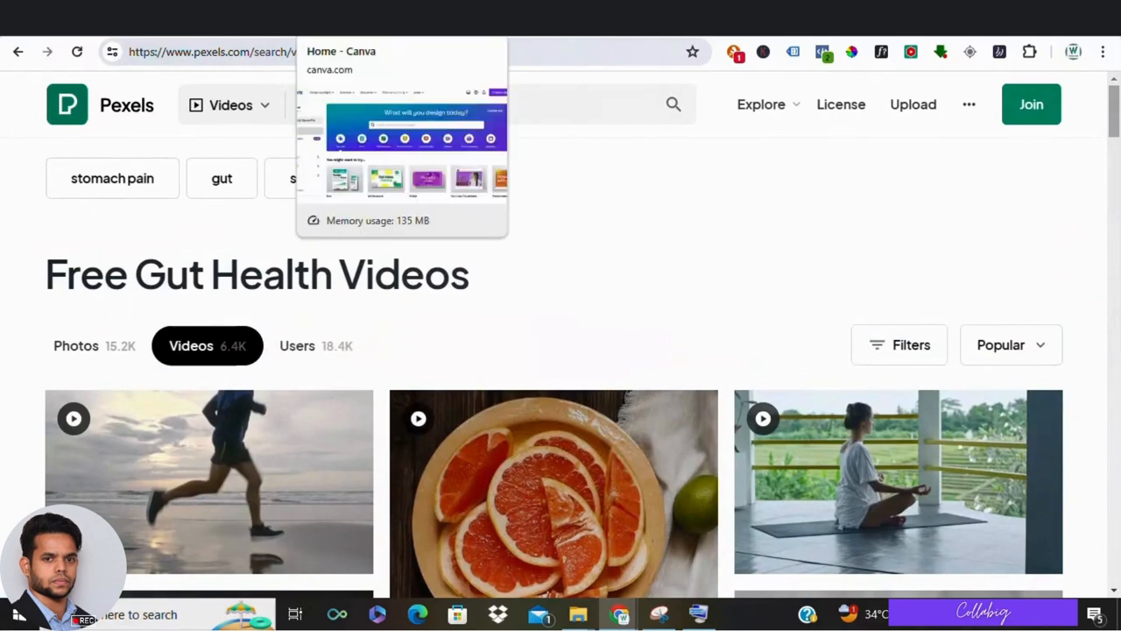
pyautogui.click(341, 51)
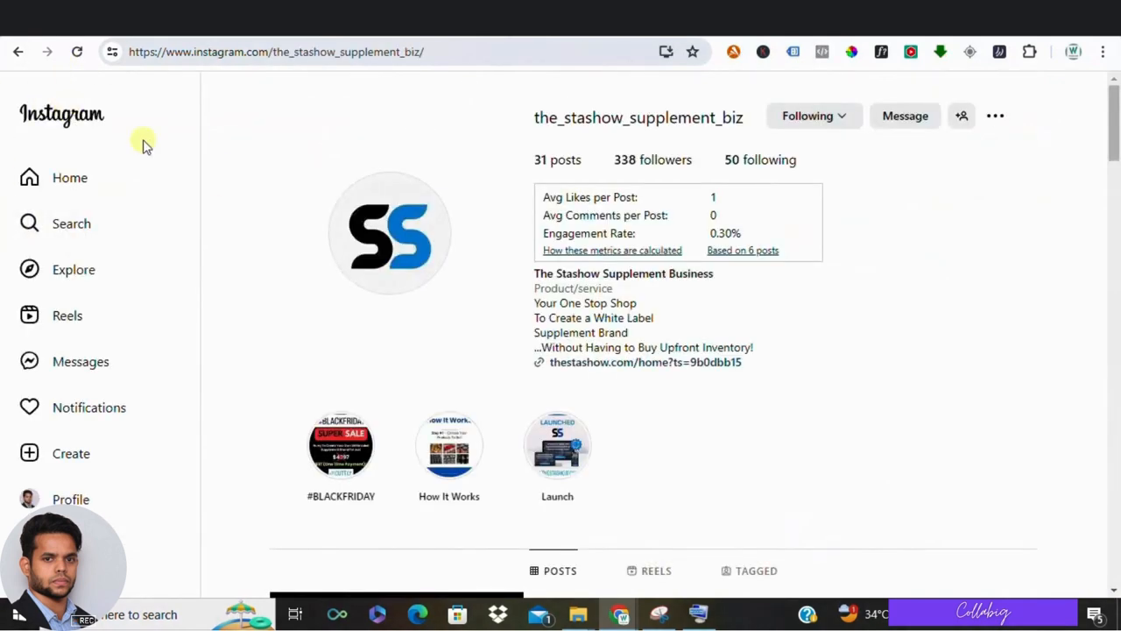
pyautogui.moveTo(534, 273); pyautogui.dragTo(727, 342)
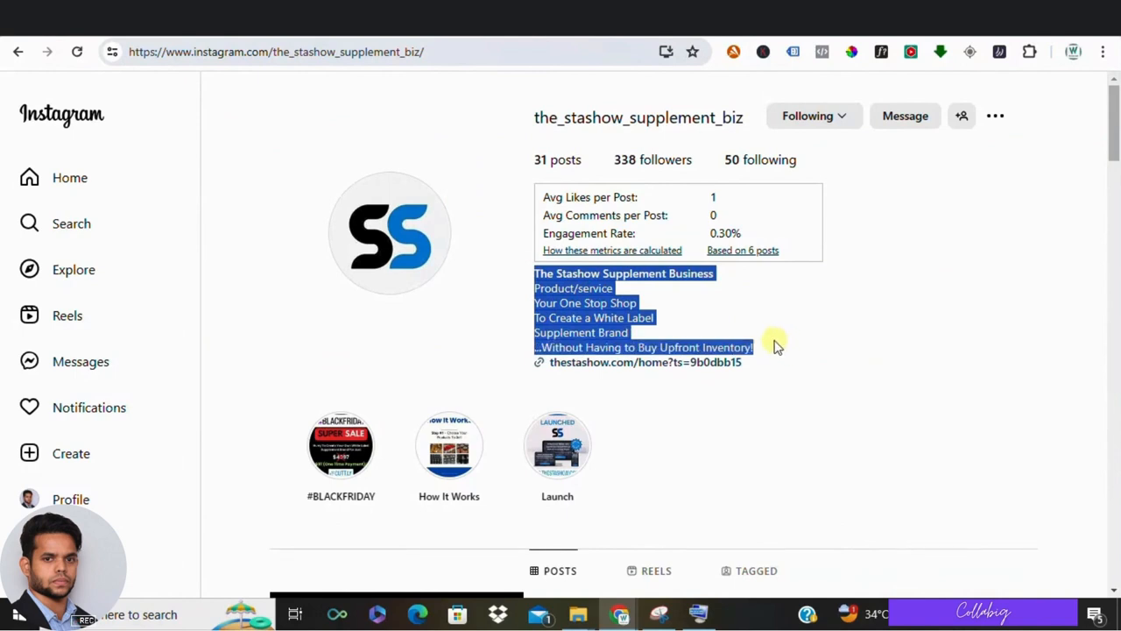
pyautogui.moveTo(513, 298)
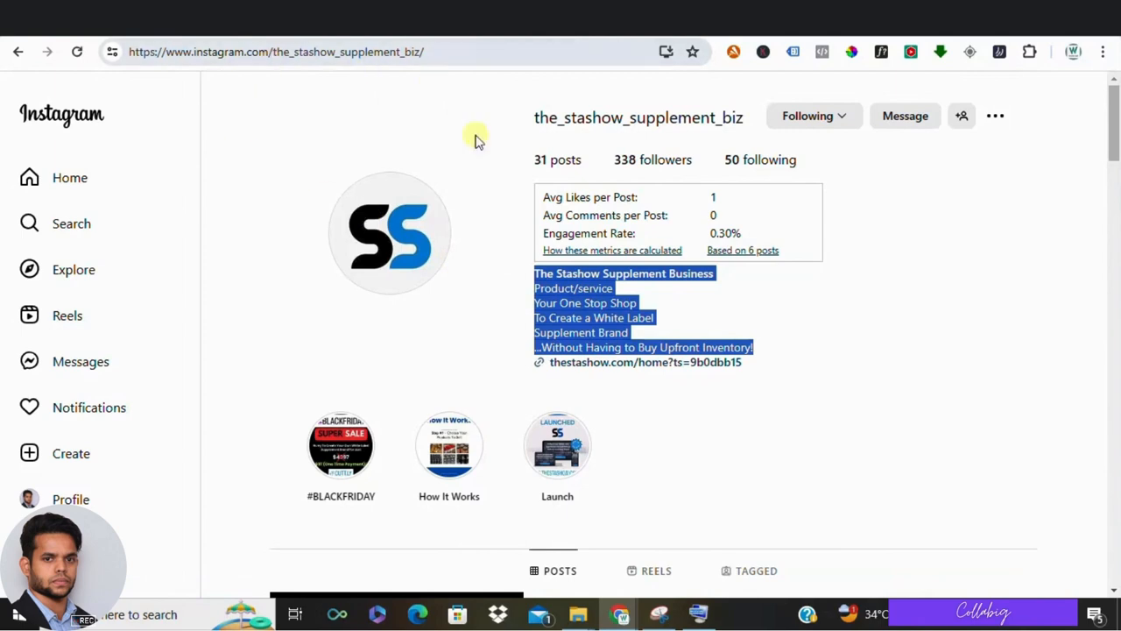
pyautogui.moveTo(476, 140)
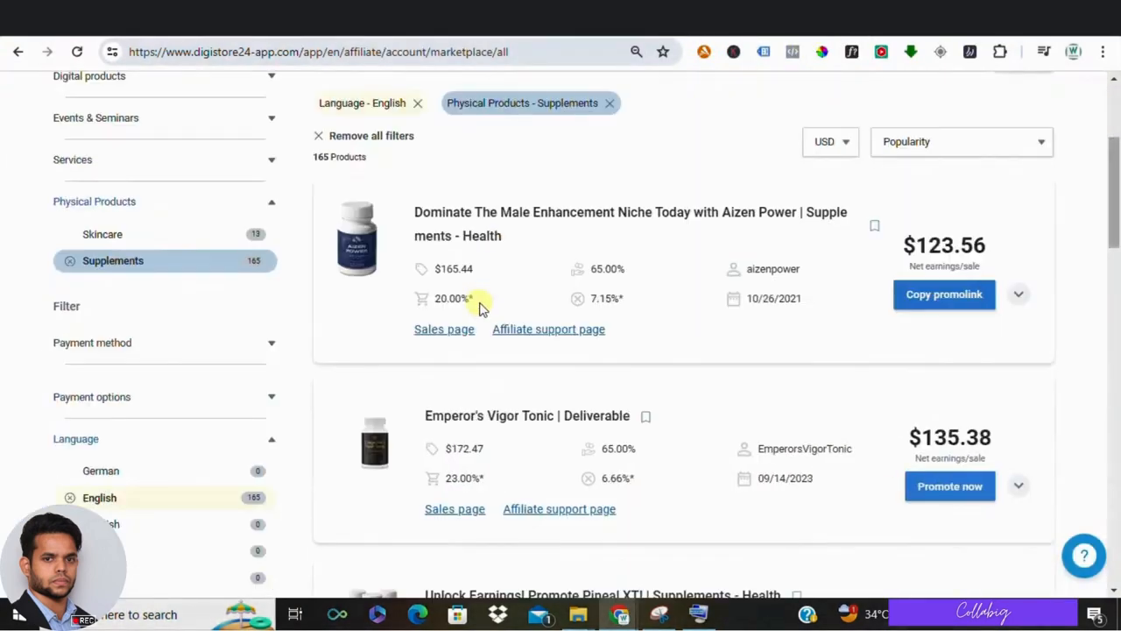
pyautogui.scroll(-3)
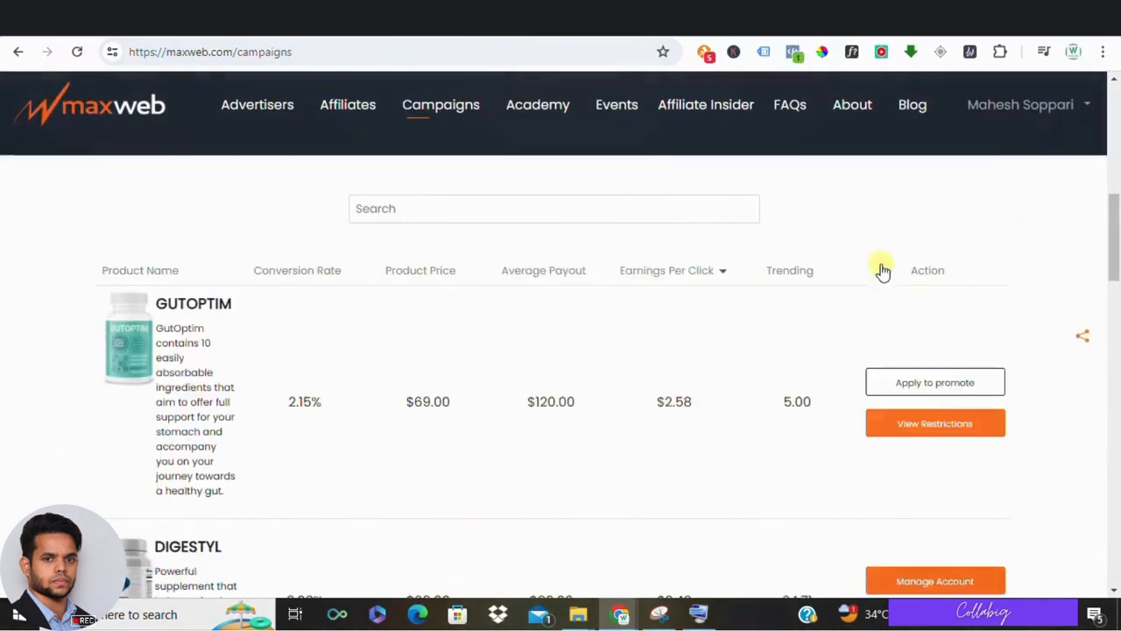
pyautogui.scroll(-3)
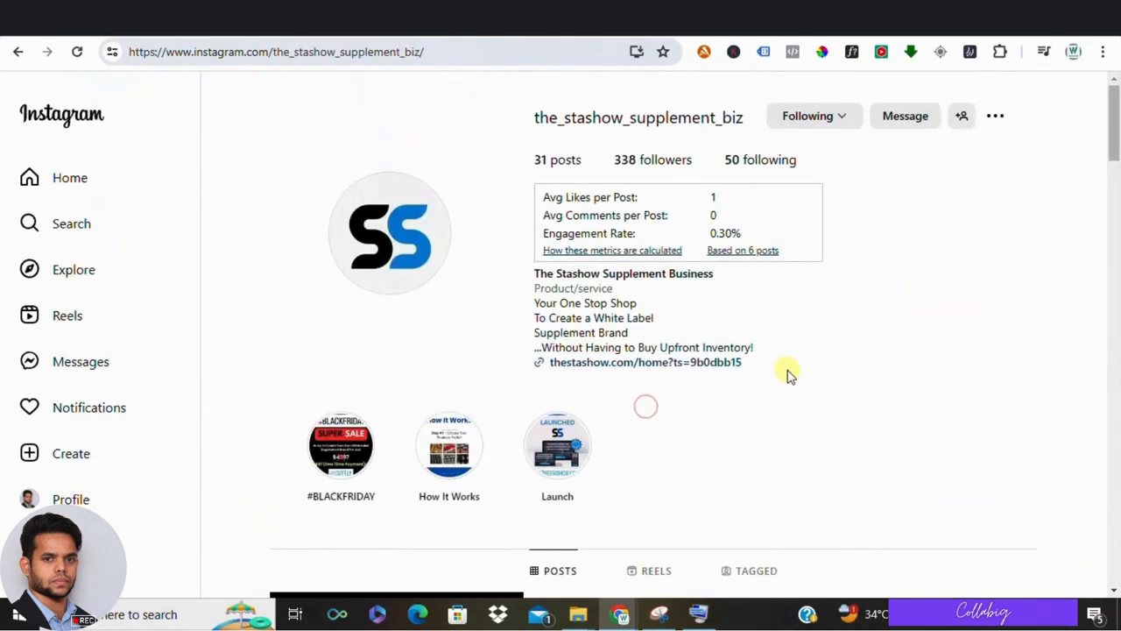
pyautogui.moveTo(519, 368)
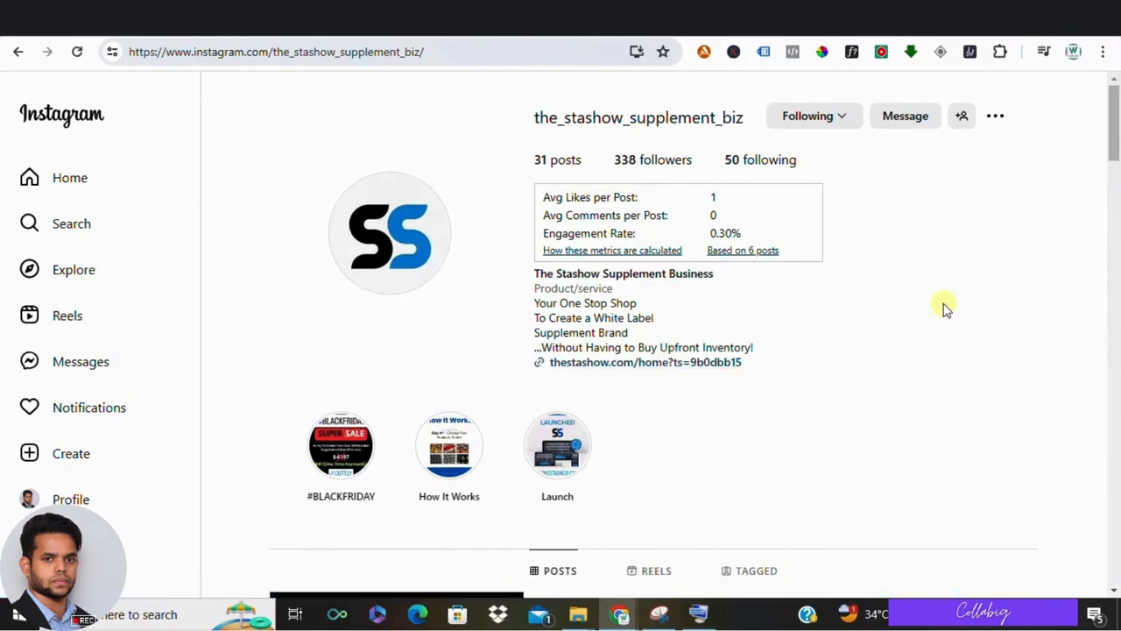
pyautogui.moveTo(909, 309)
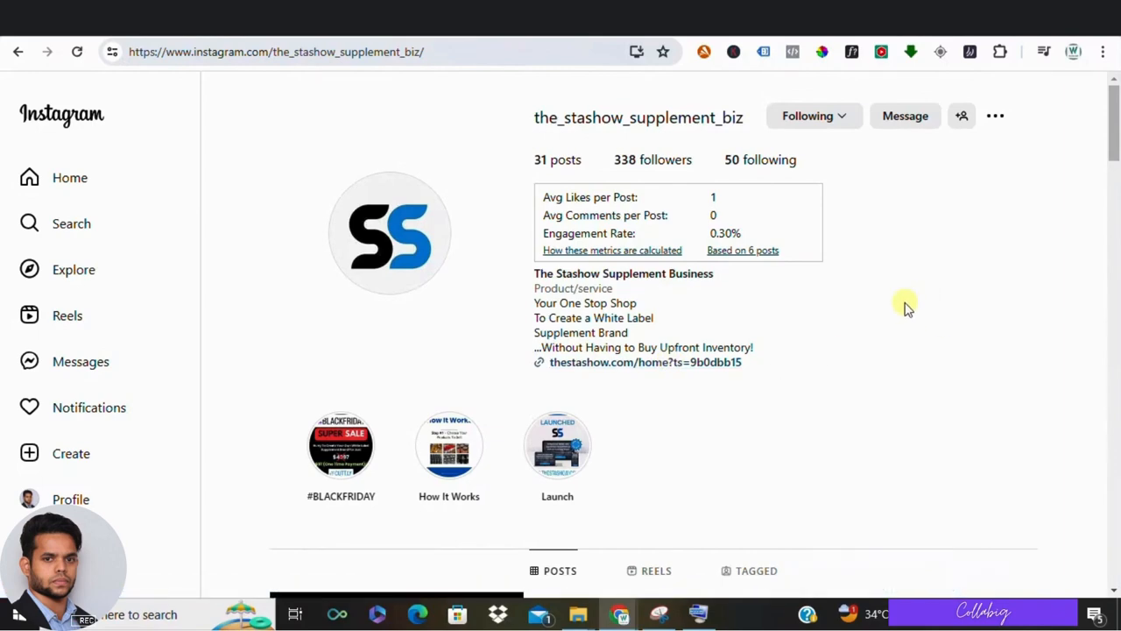
pyautogui.moveTo(906, 314)
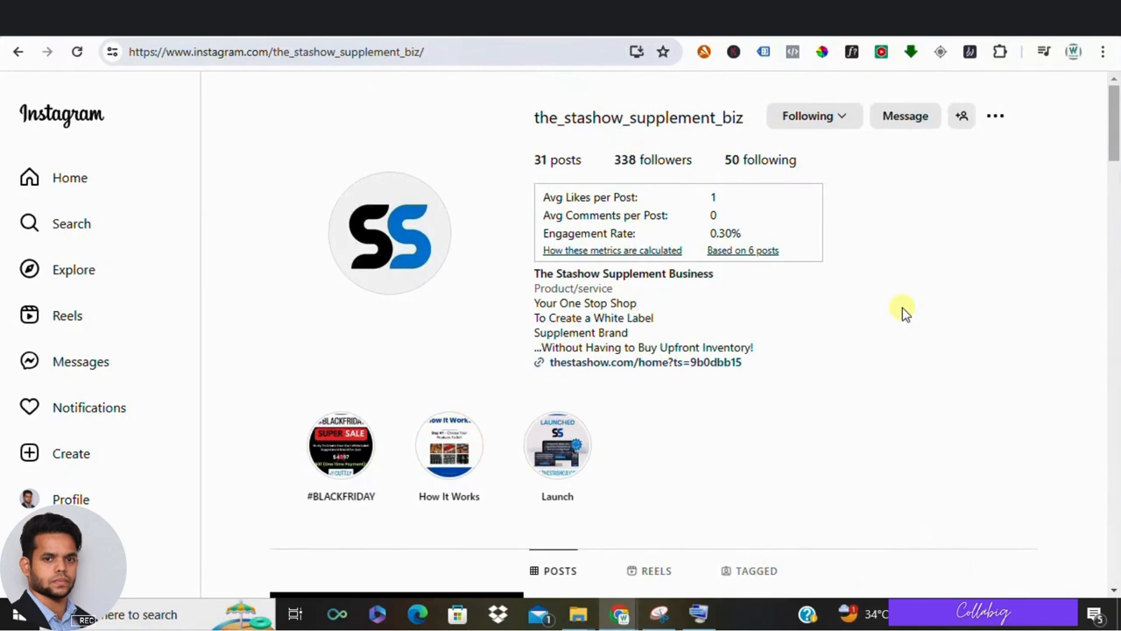
pyautogui.moveTo(866, 243)
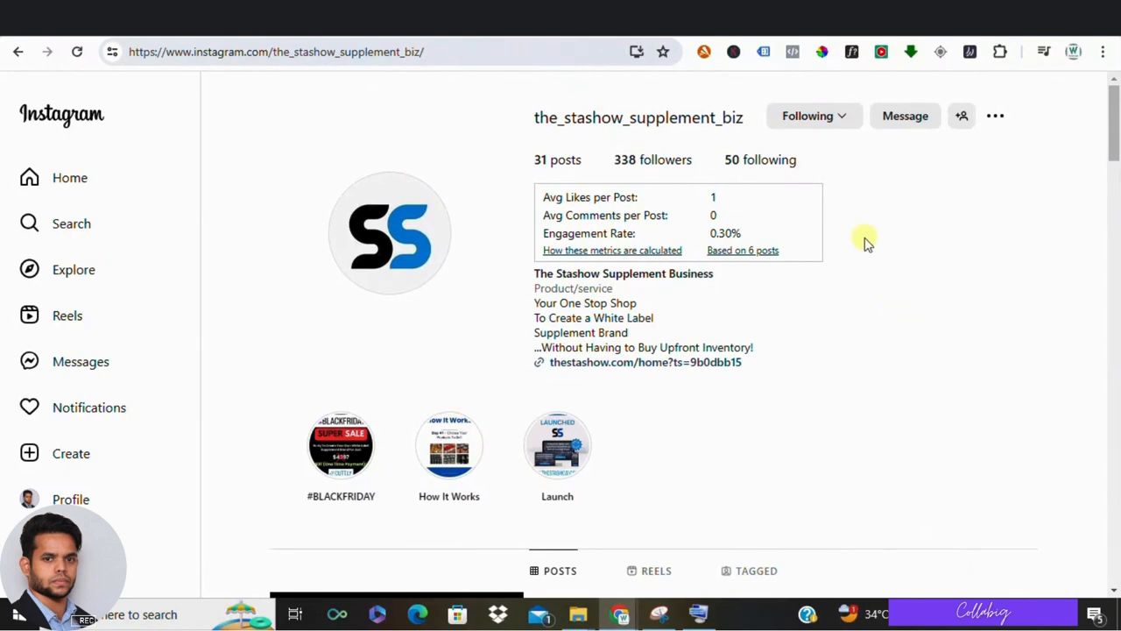
pyautogui.moveTo(913, 237)
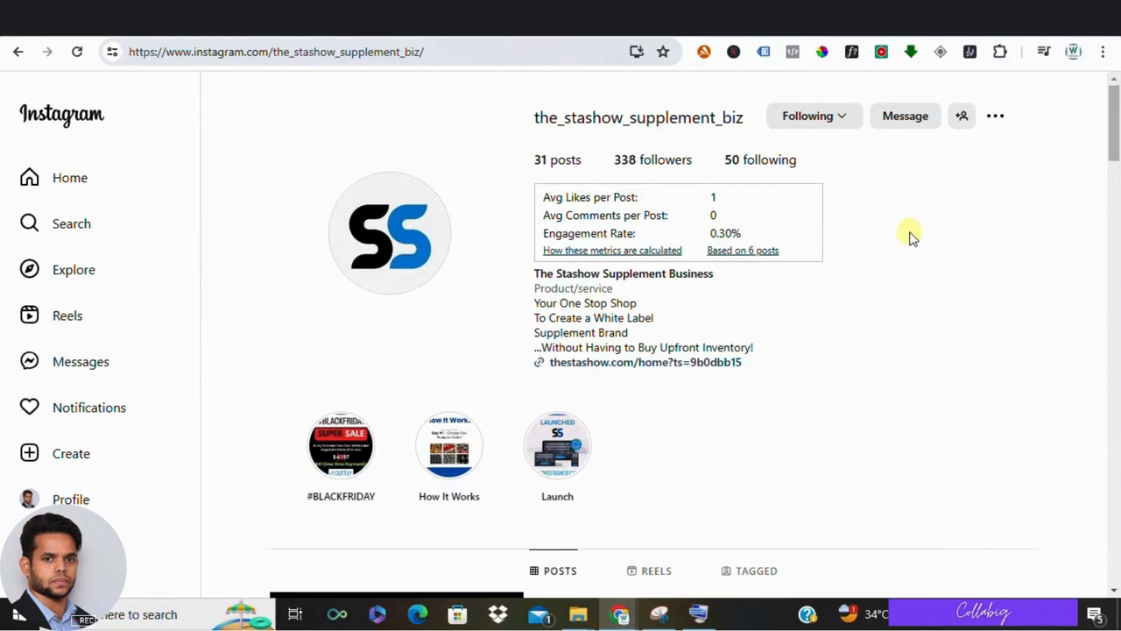
pyautogui.moveTo(911, 232)
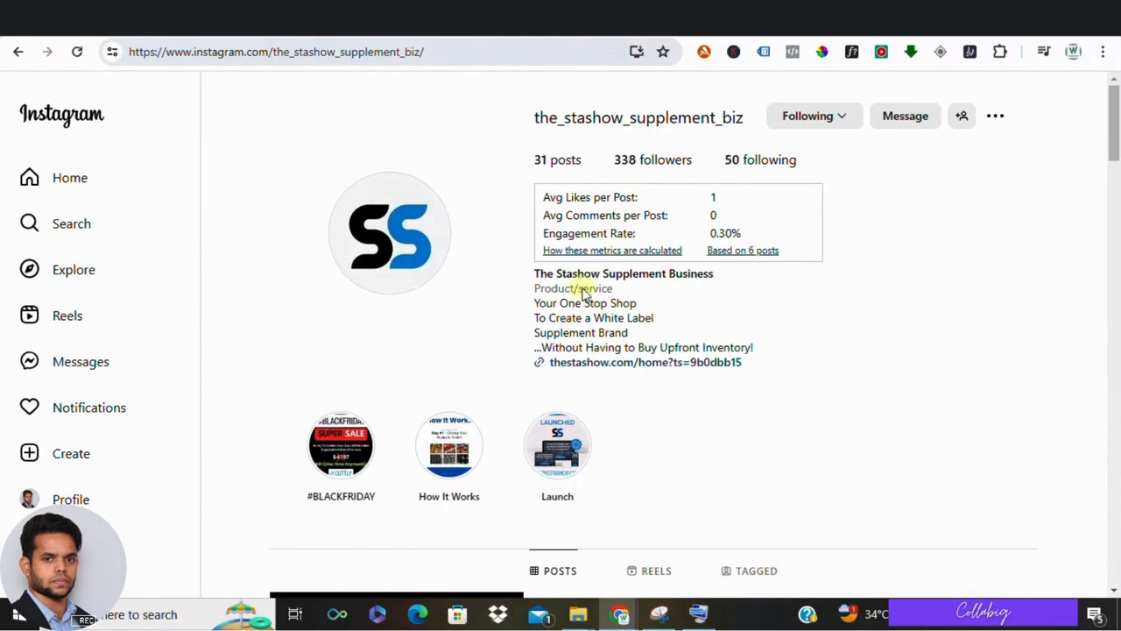
pyautogui.moveTo(253, 127)
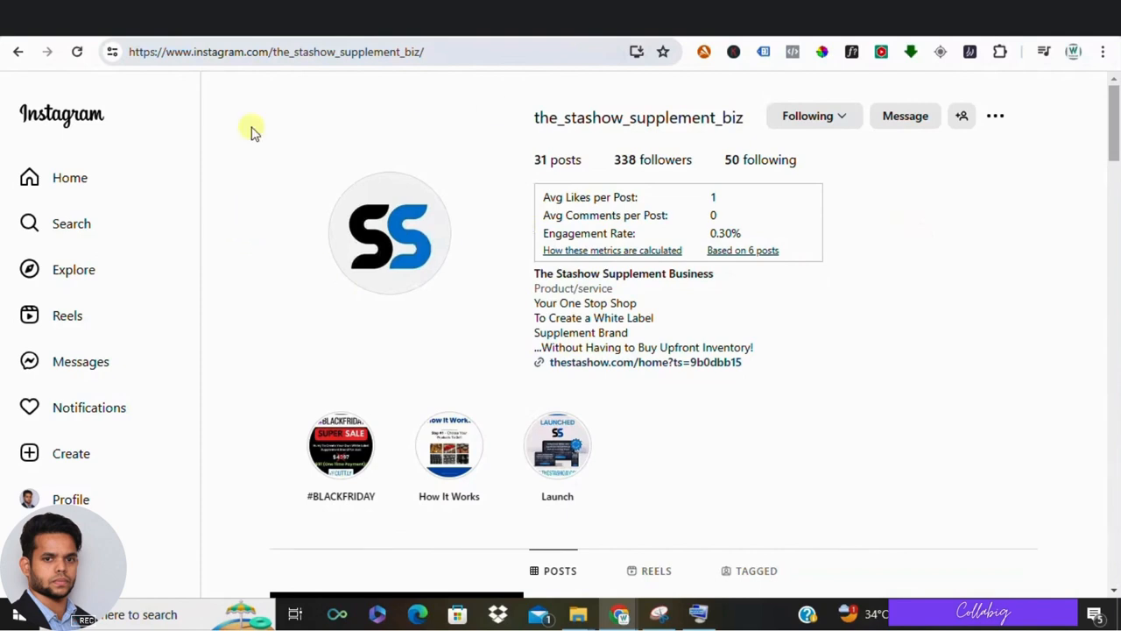
pyautogui.moveTo(602, 362)
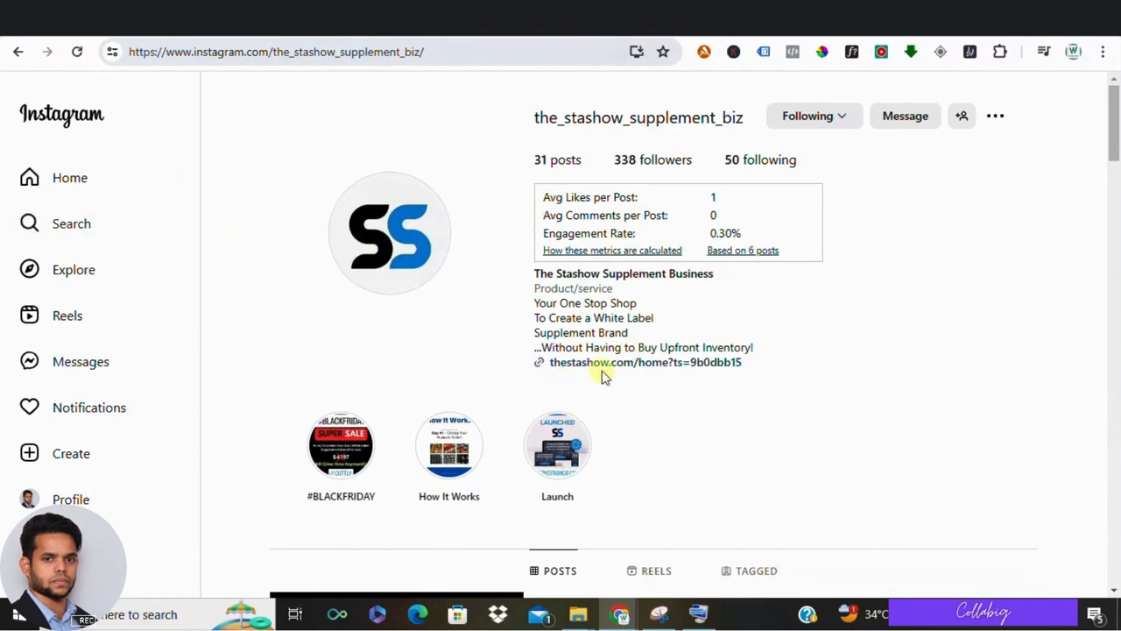
pyautogui.moveTo(744, 363)
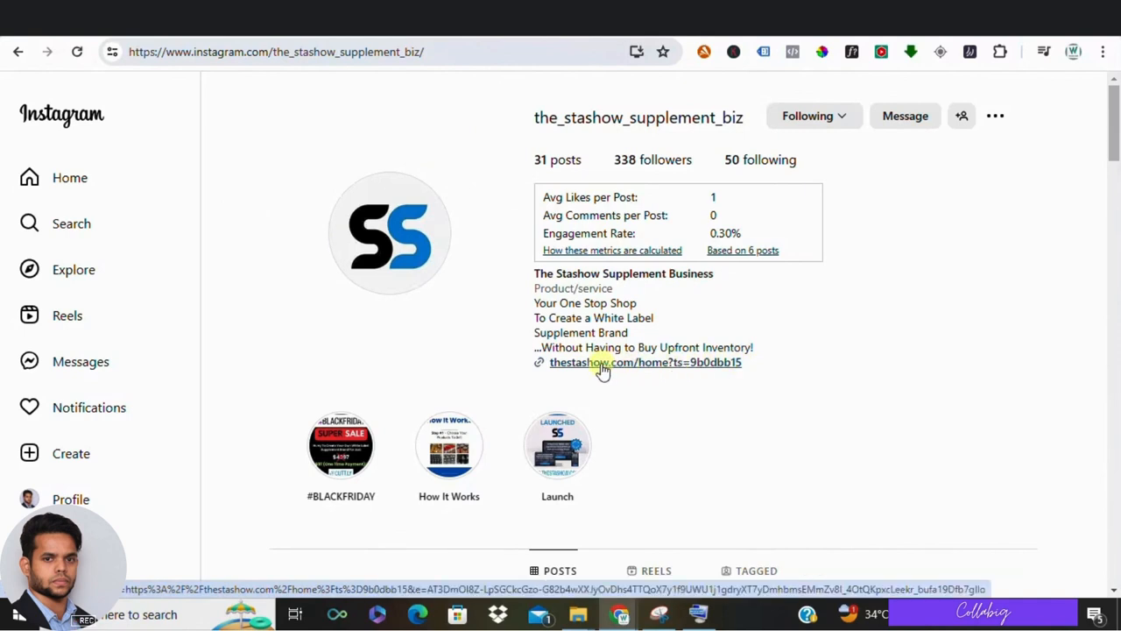
pyautogui.moveTo(259, 149)
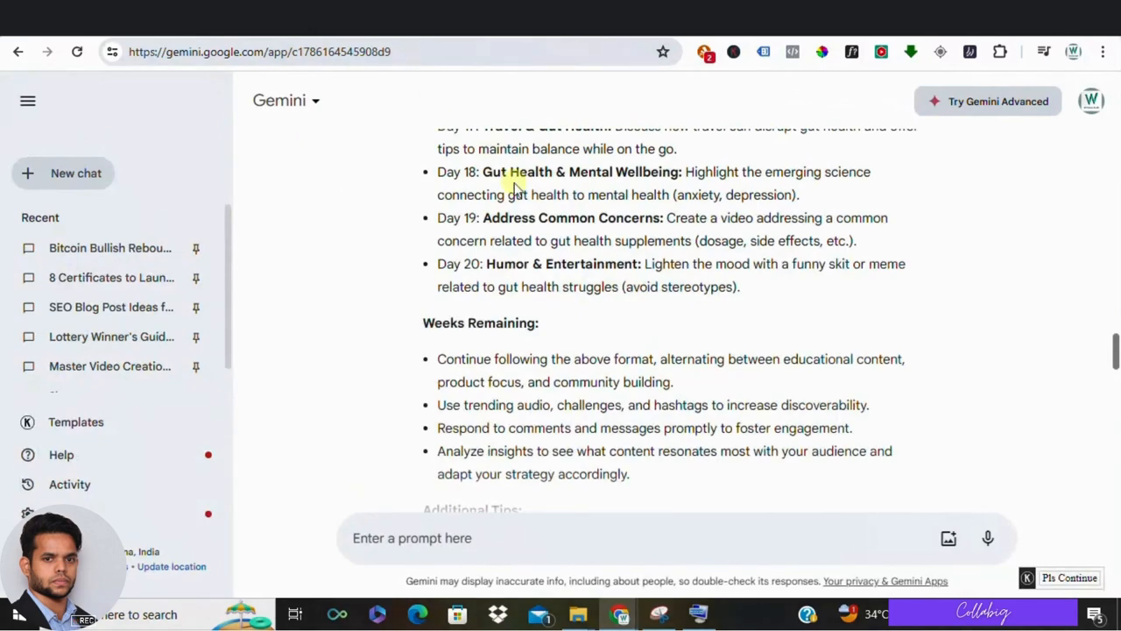
# Step: Scroll down to the Video 1 gut health script and highlight its pain point and desire lines
pyautogui.scroll(-3)
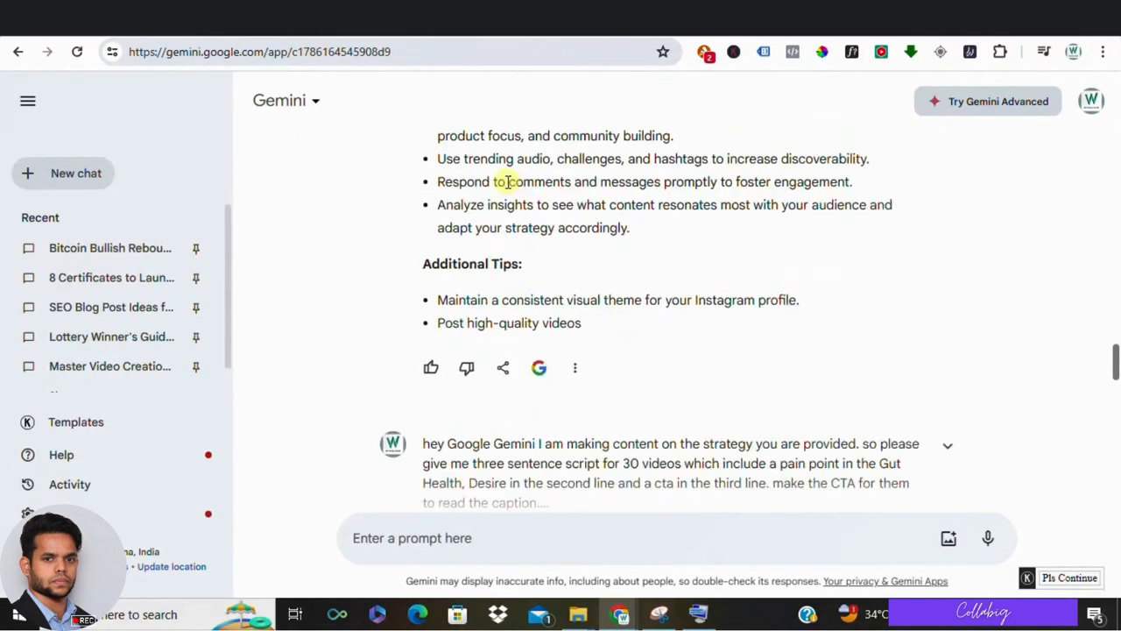
pyautogui.scroll(-3)
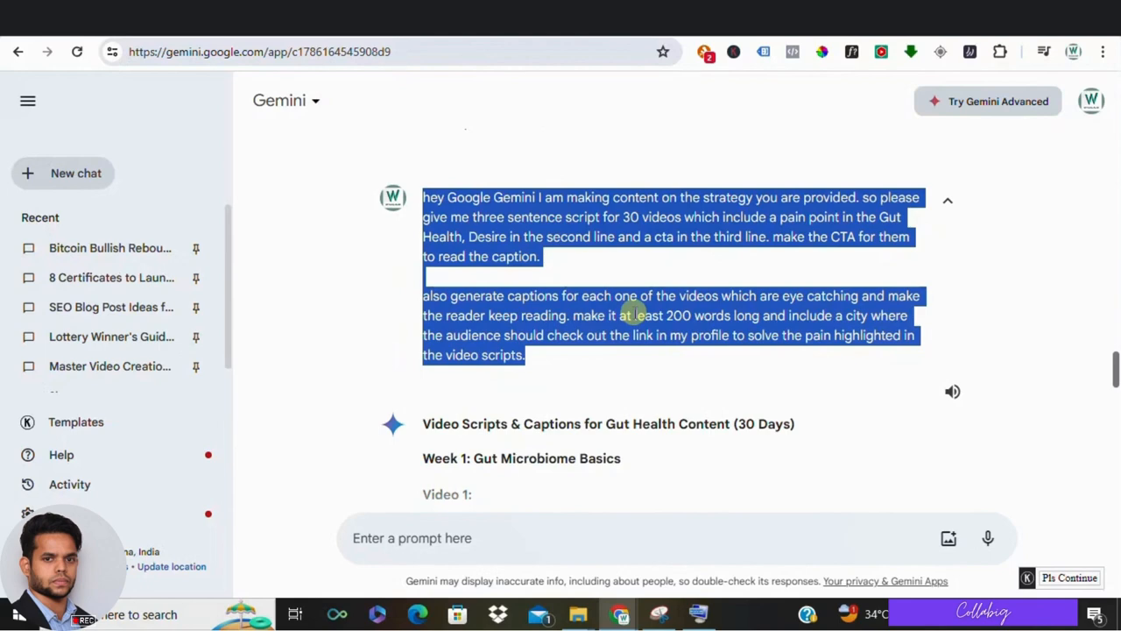
pyautogui.scroll(-3)
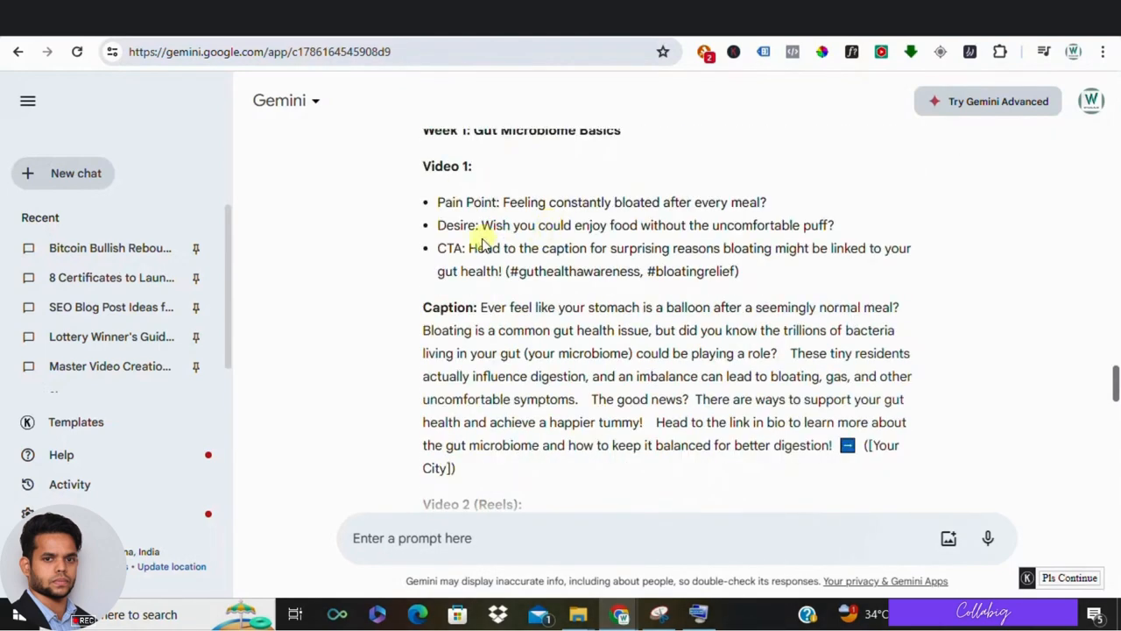
pyautogui.moveTo(506, 202); pyautogui.dragTo(813, 225)
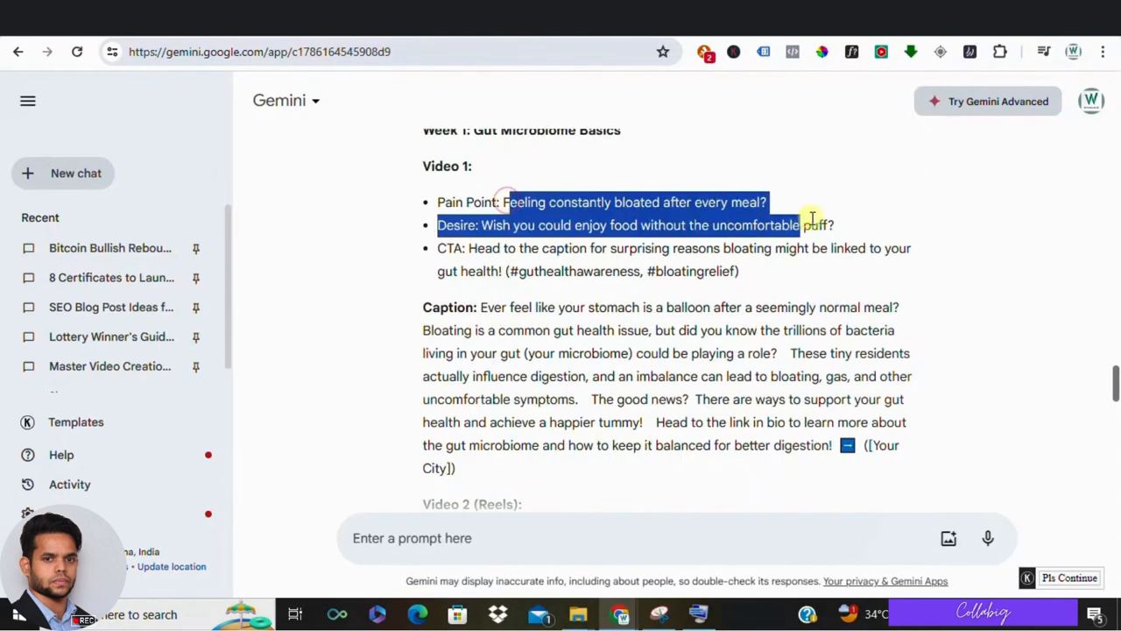
pyautogui.moveTo(776, 271)
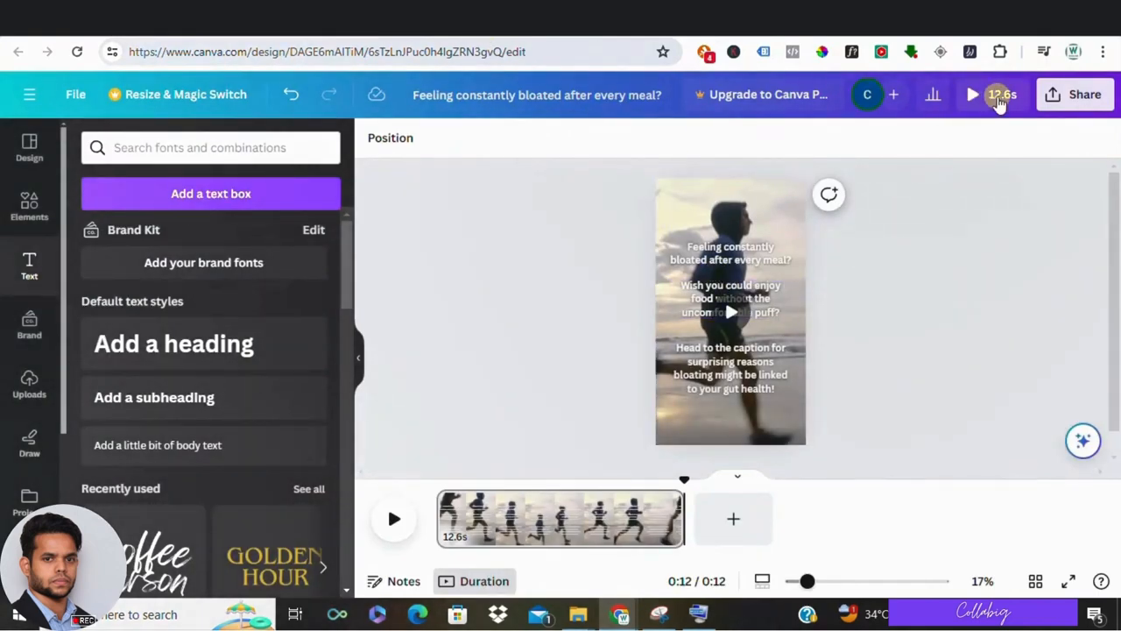
# Step: Preview the 12.6-second Canva reel with the bloating script over the running figure
pyautogui.click(972, 95)
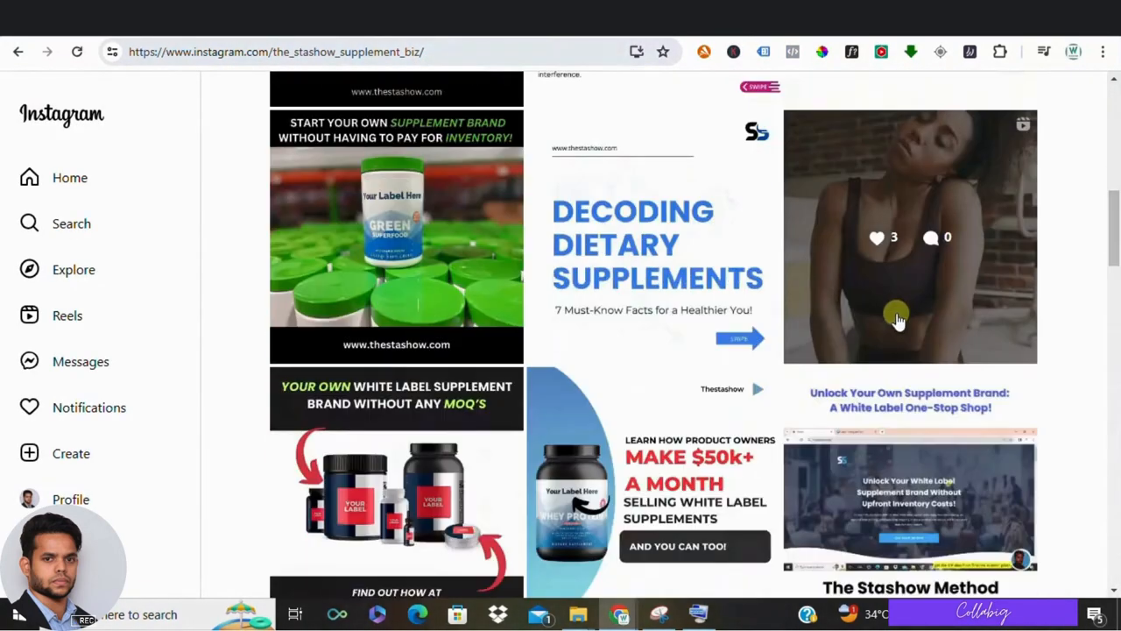
pyautogui.scroll(-3)
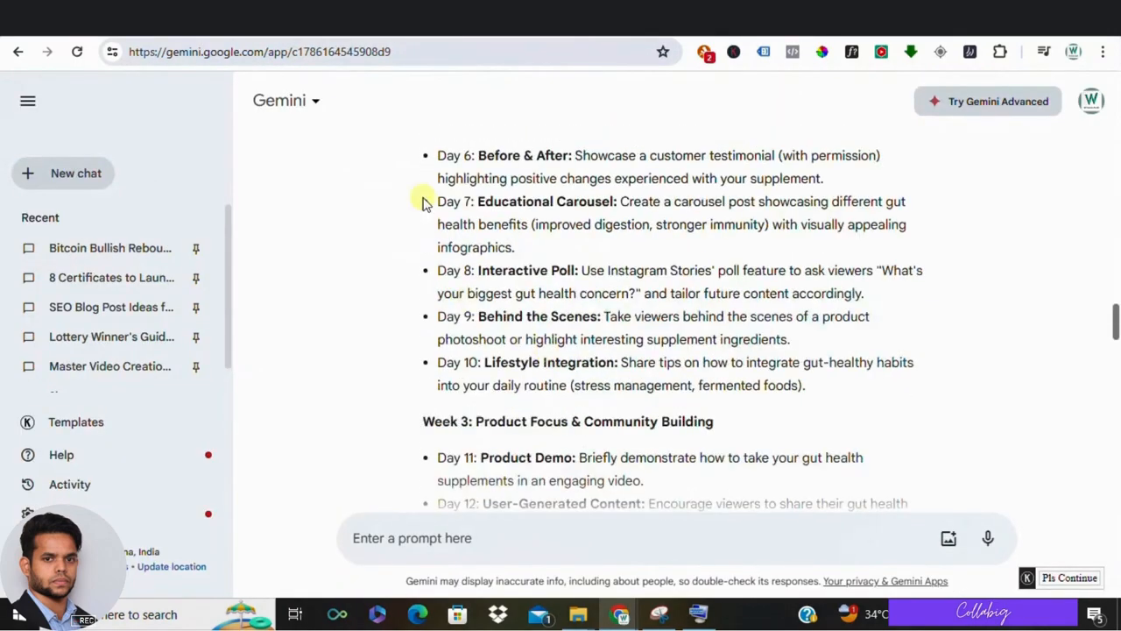
pyautogui.moveTo(467, 379)
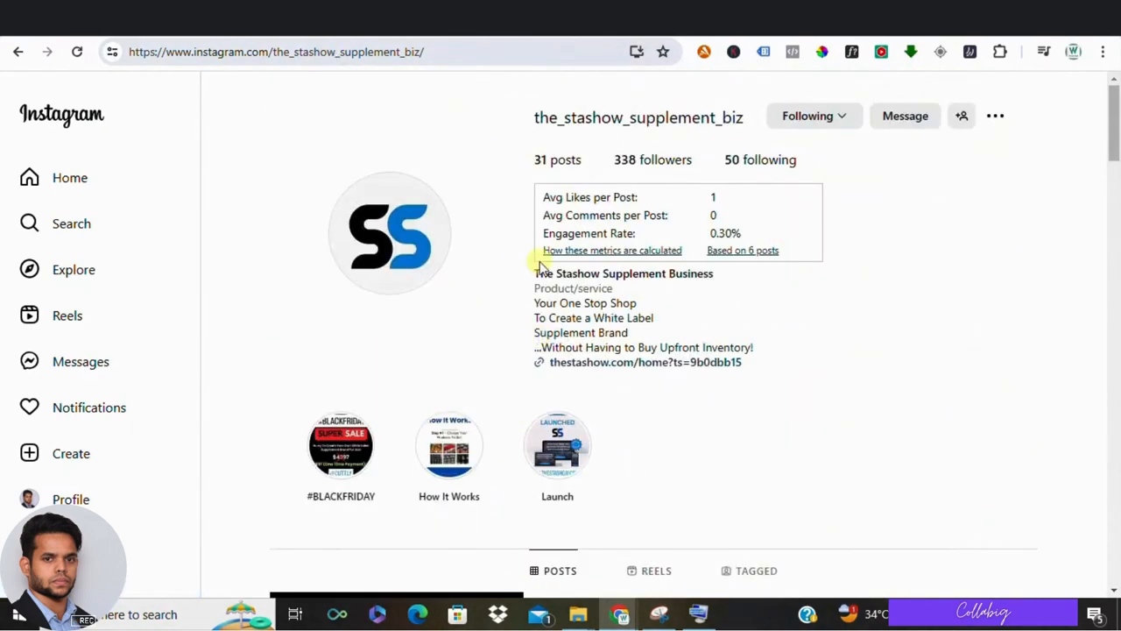
pyautogui.scroll(-3)
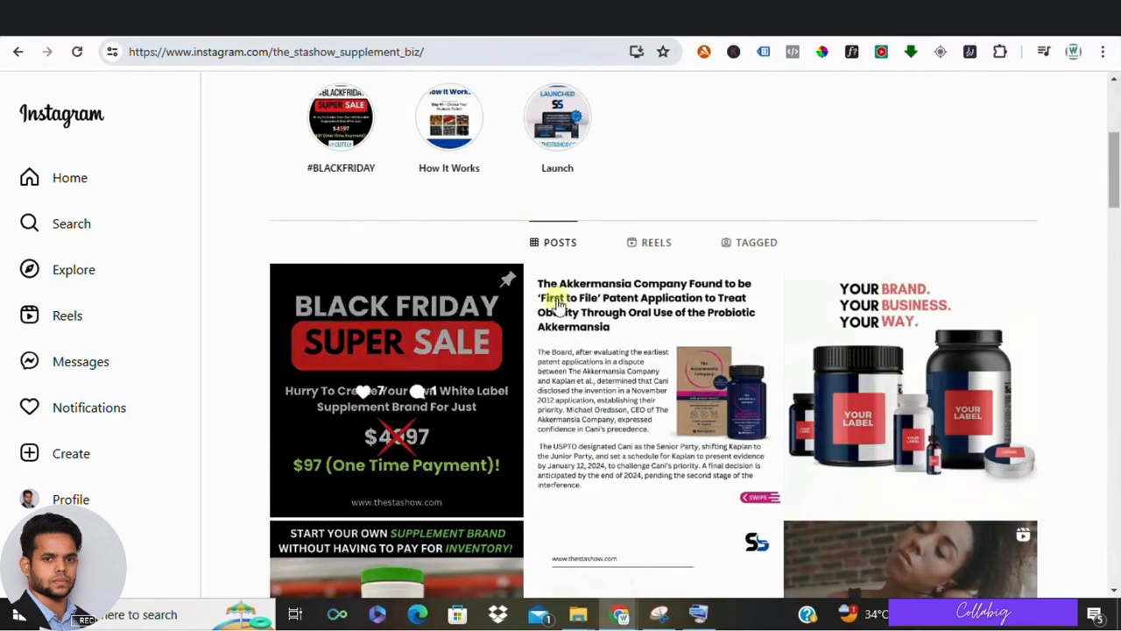
pyautogui.scroll(-3)
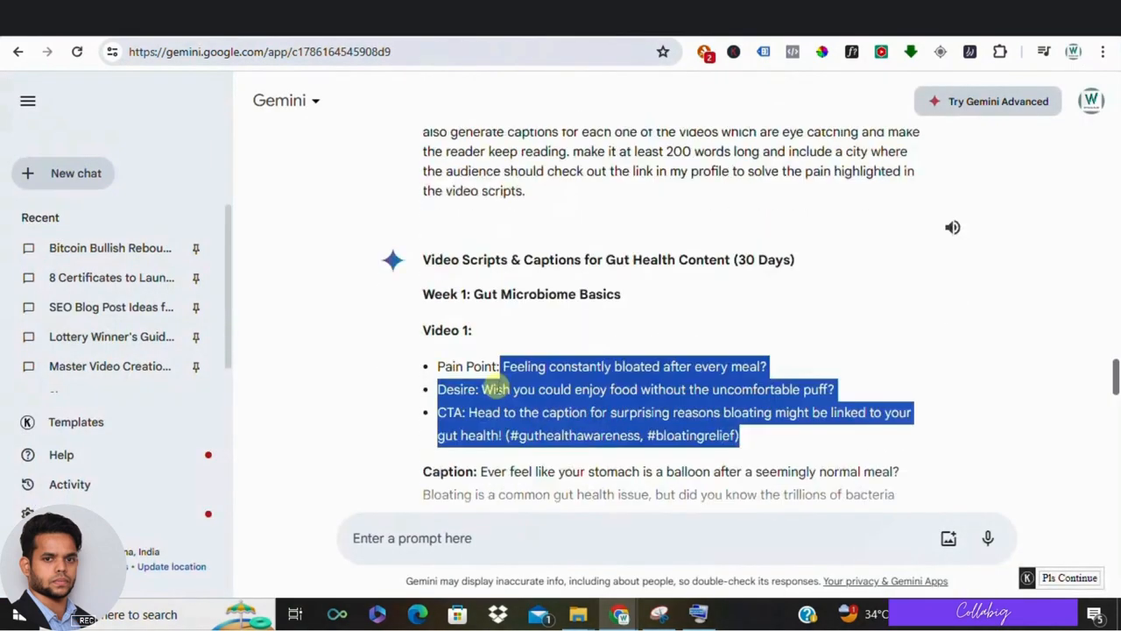
# Step: Scroll the Gemini chat to the opening affiliate-marketing question and roadmap answer
pyautogui.scroll(-3)
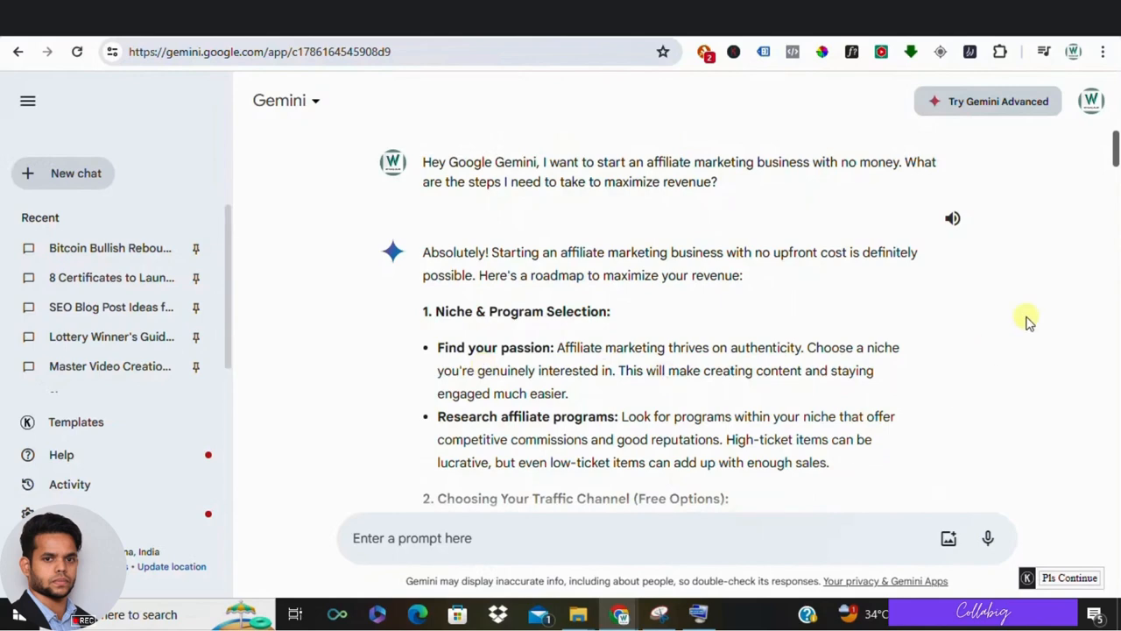
pyautogui.moveTo(1026, 317)
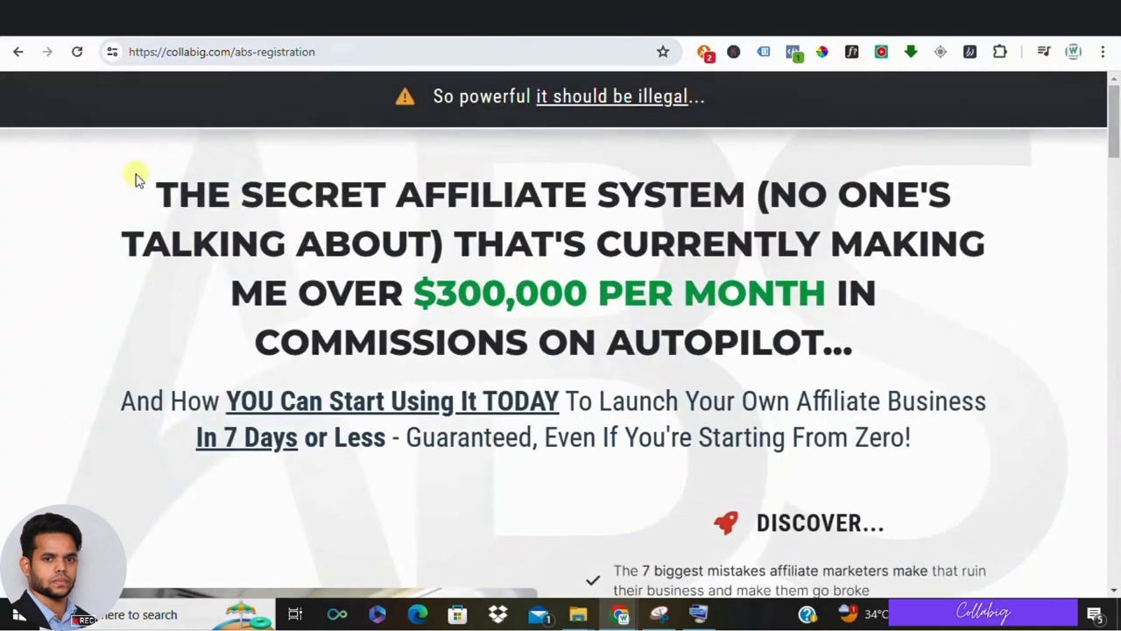
pyautogui.scroll(-3)
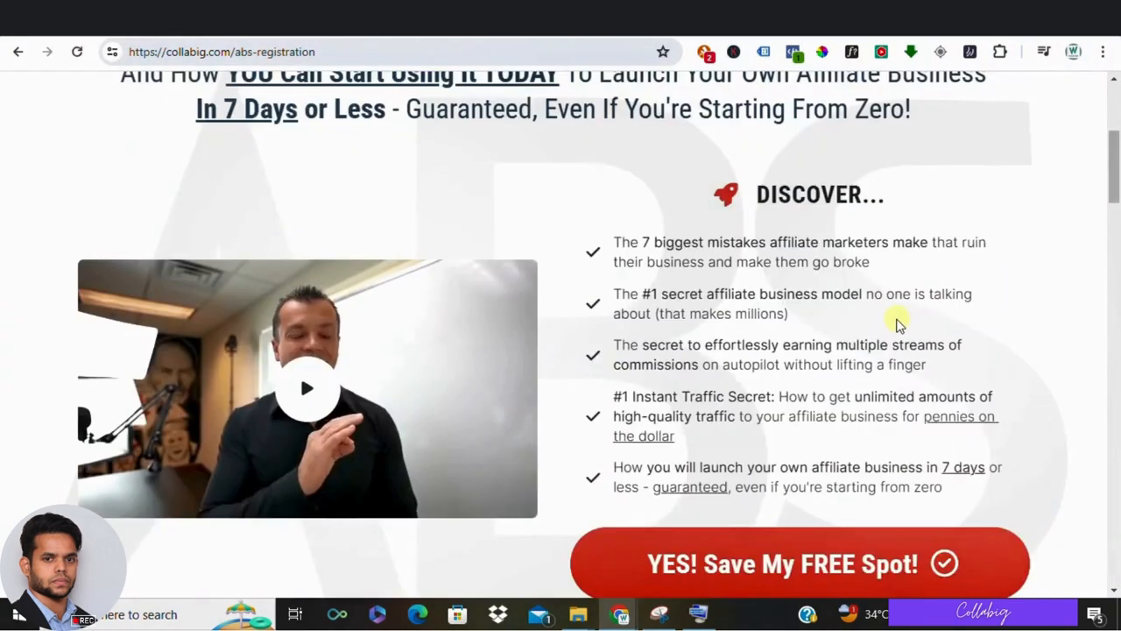
pyautogui.scroll(-3)
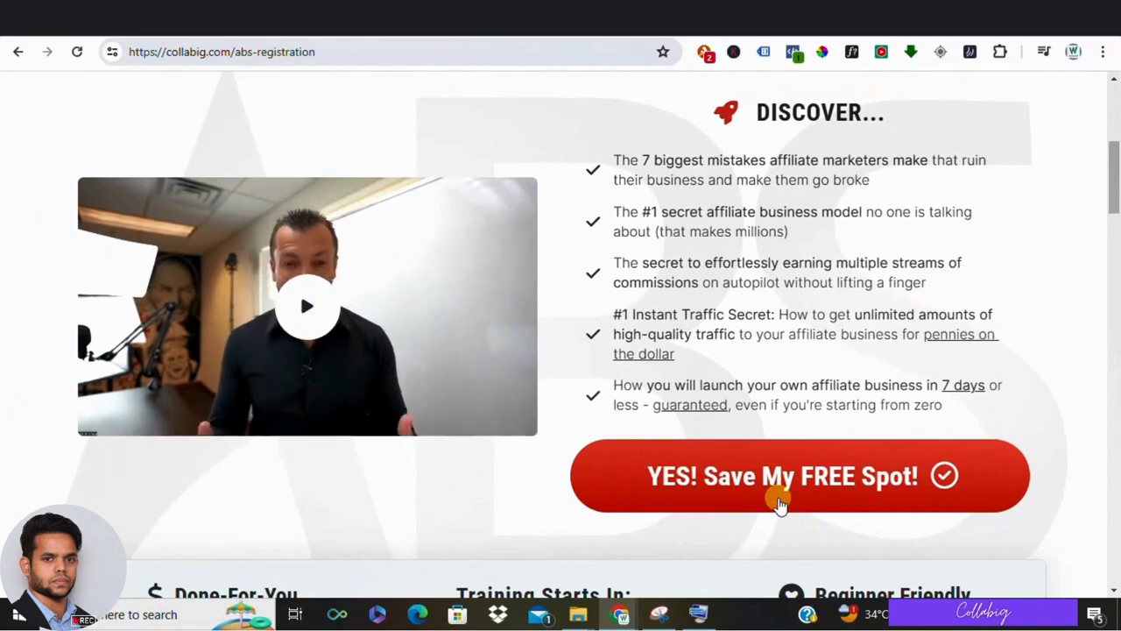
pyautogui.click(781, 475)
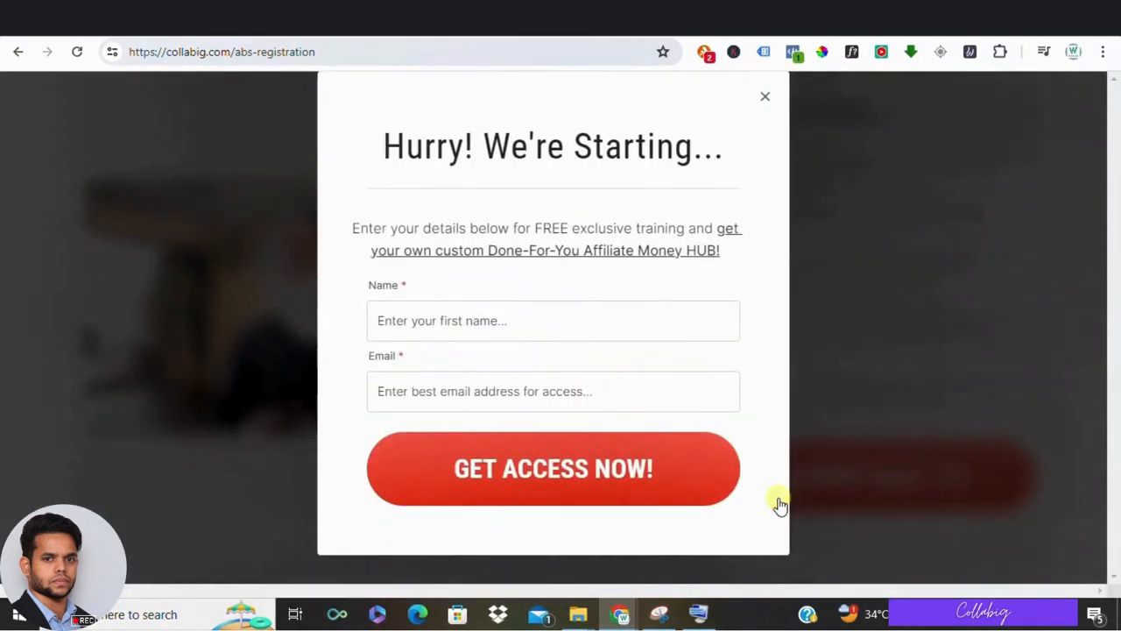
pyautogui.moveTo(569, 385)
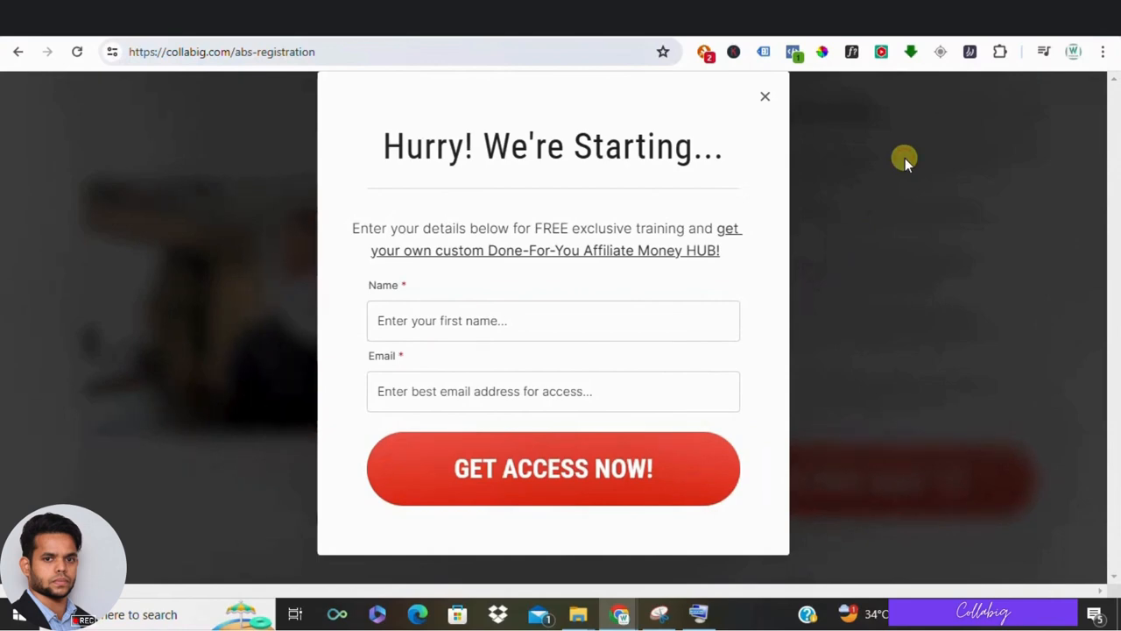
pyautogui.click(764, 96)
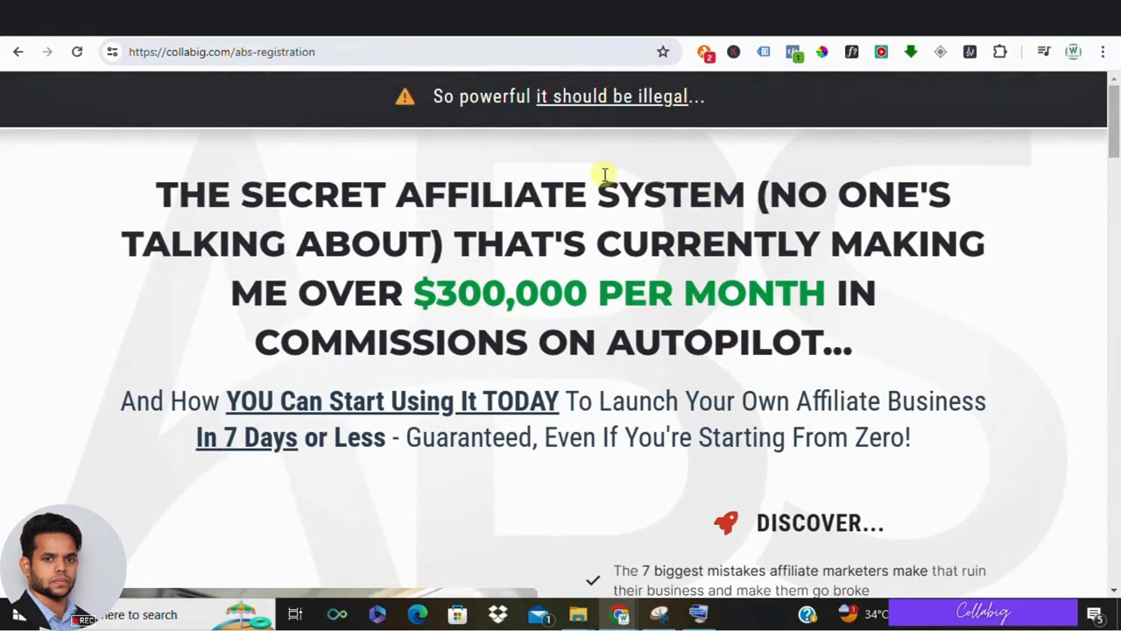
pyautogui.moveTo(537, 226)
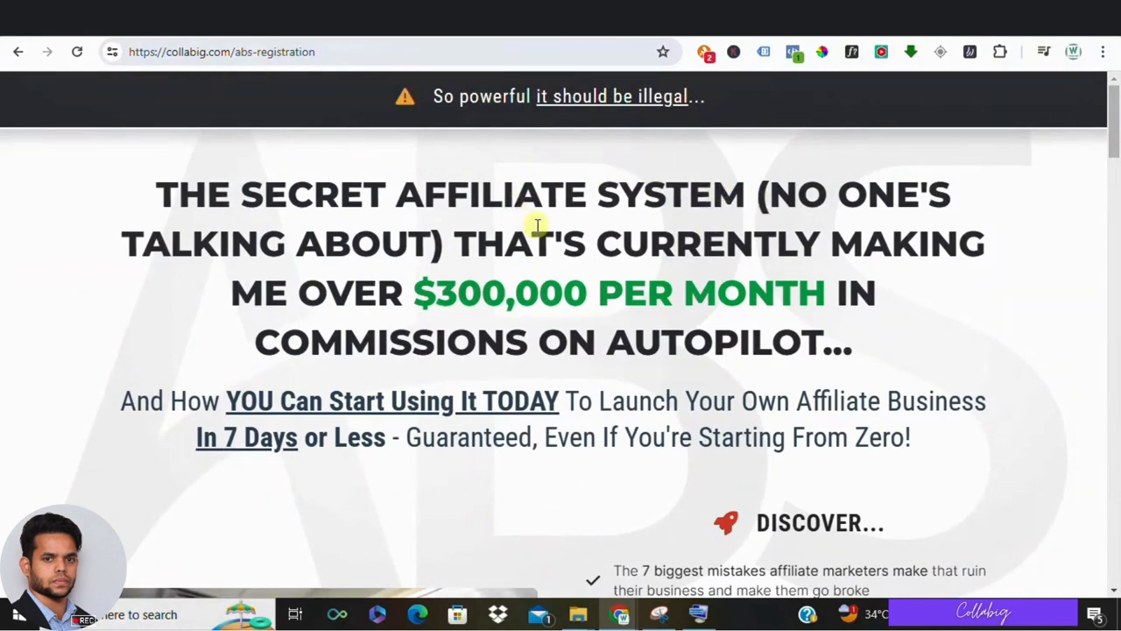